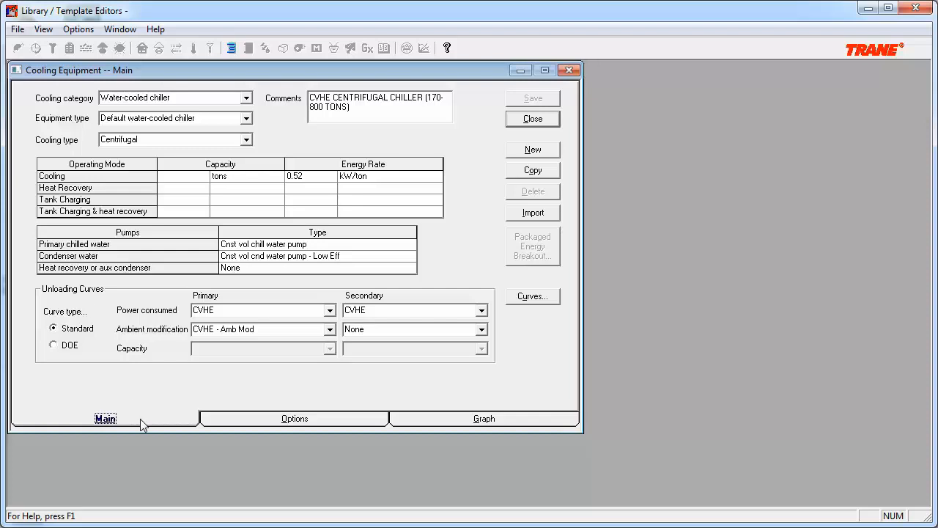
mouse_move(243, 427)
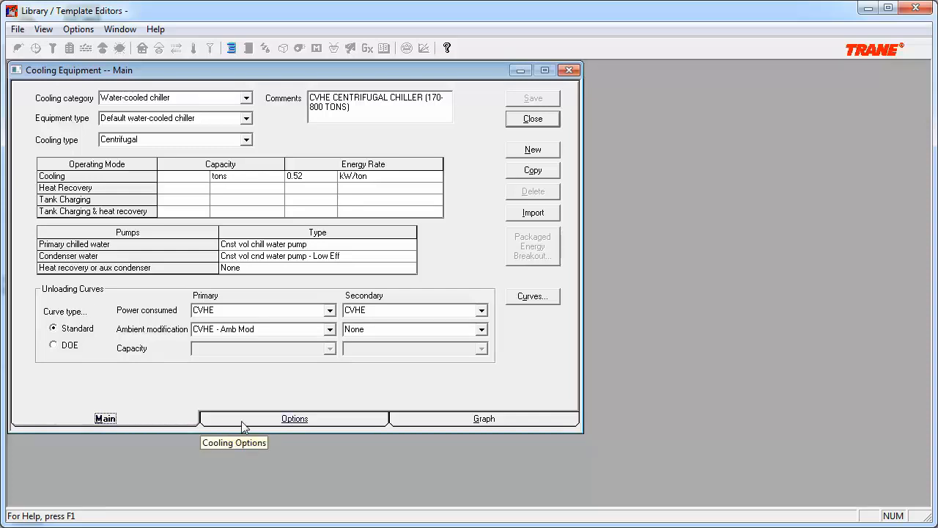
Review the chiller's cooling options and performance curve graphs, then its main settings
left_click(293, 419)
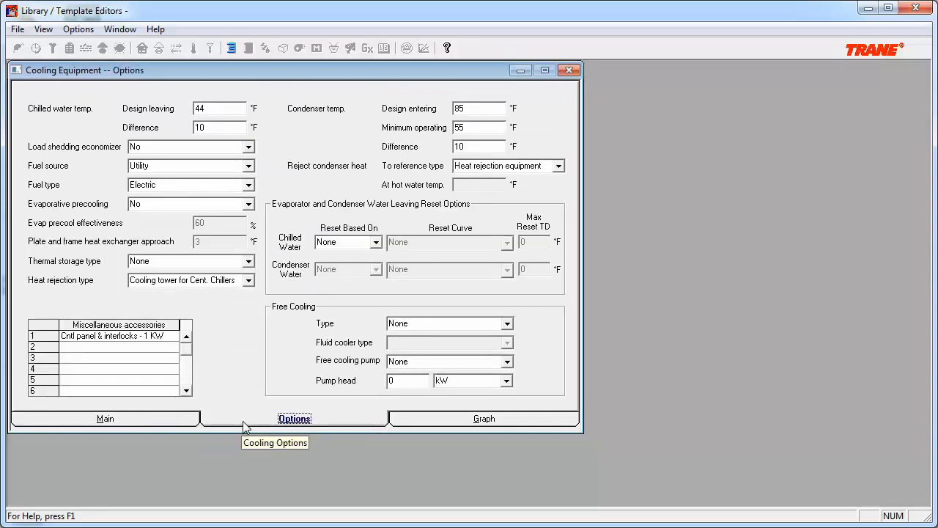
left_click(484, 417)
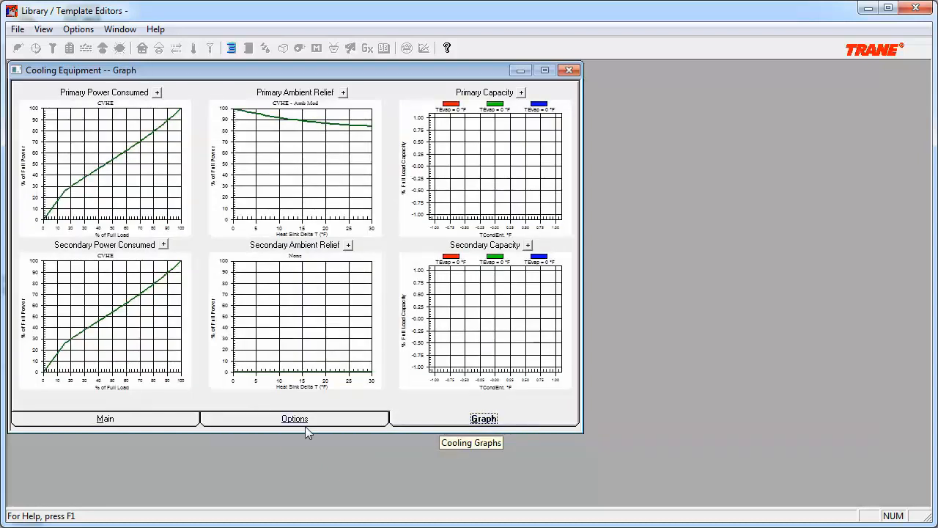
left_click(106, 417)
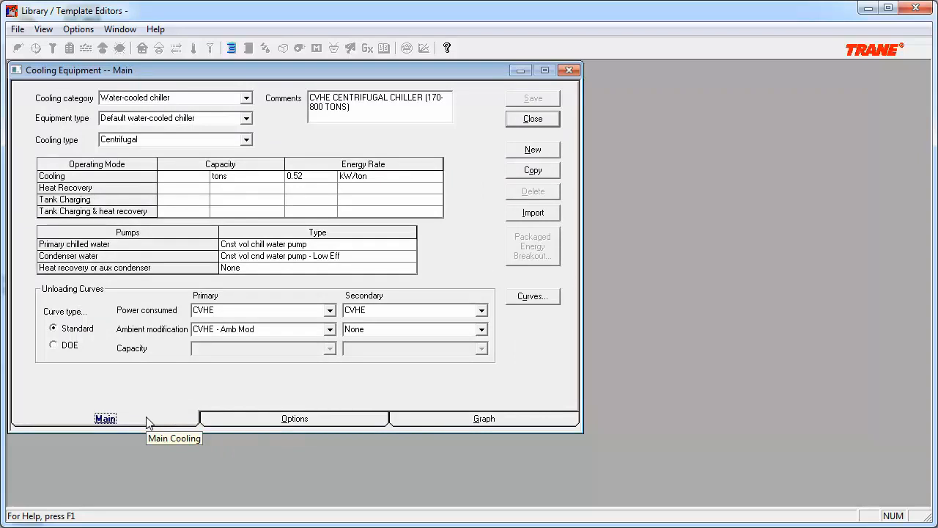
mouse_move(325, 305)
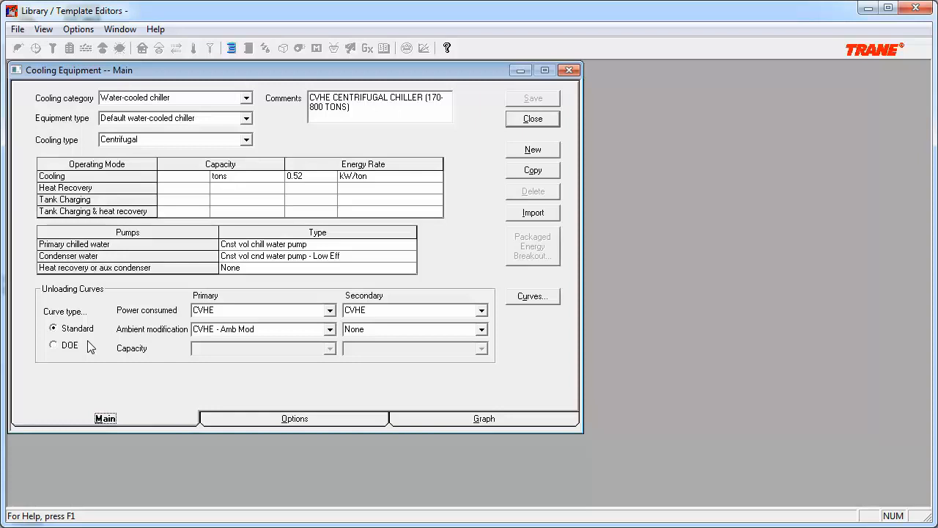
mouse_move(434, 369)
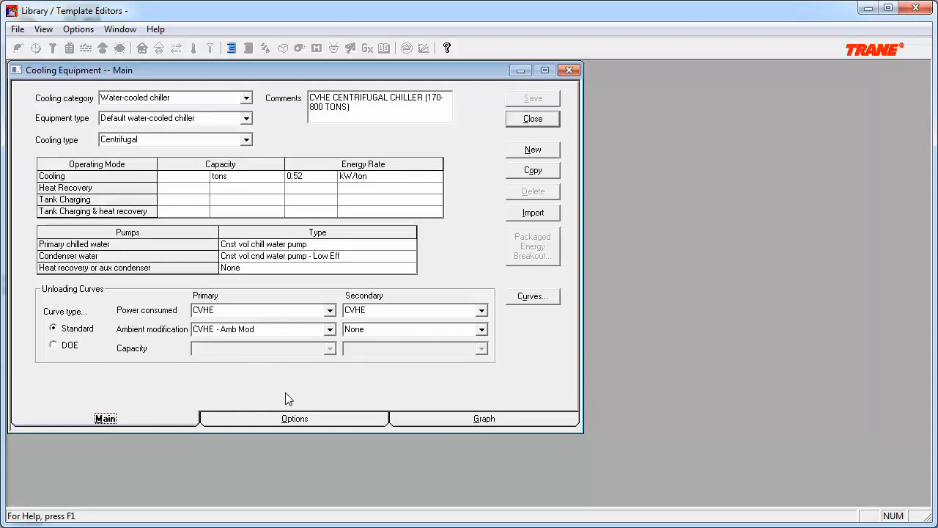
mouse_move(278, 402)
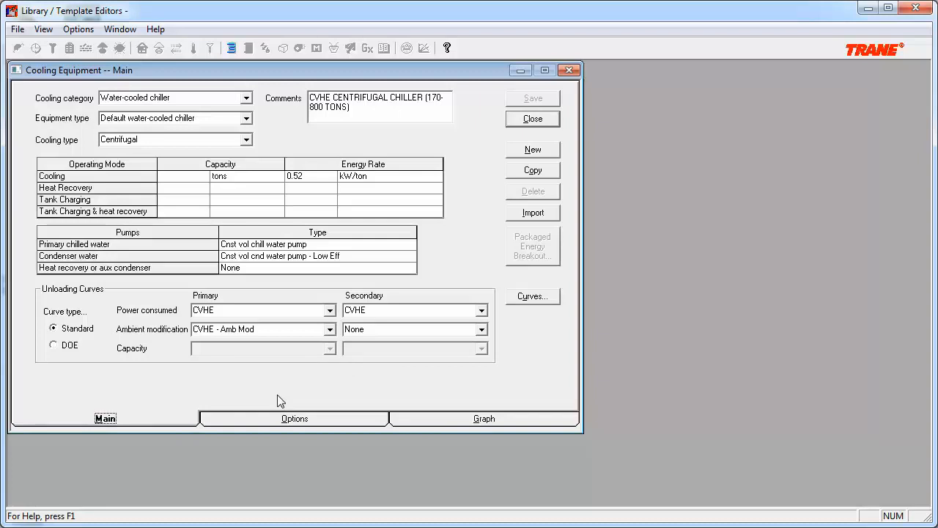
mouse_move(276, 390)
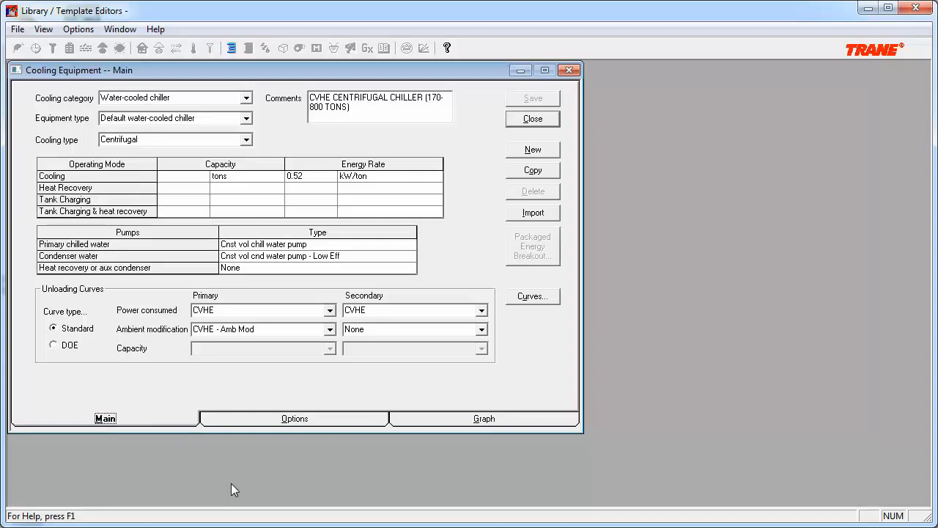
Browse the power-consumed and ambient-modification curve lists, keeping CVHE - Amb Mod as ambient curve
left_click(330, 311)
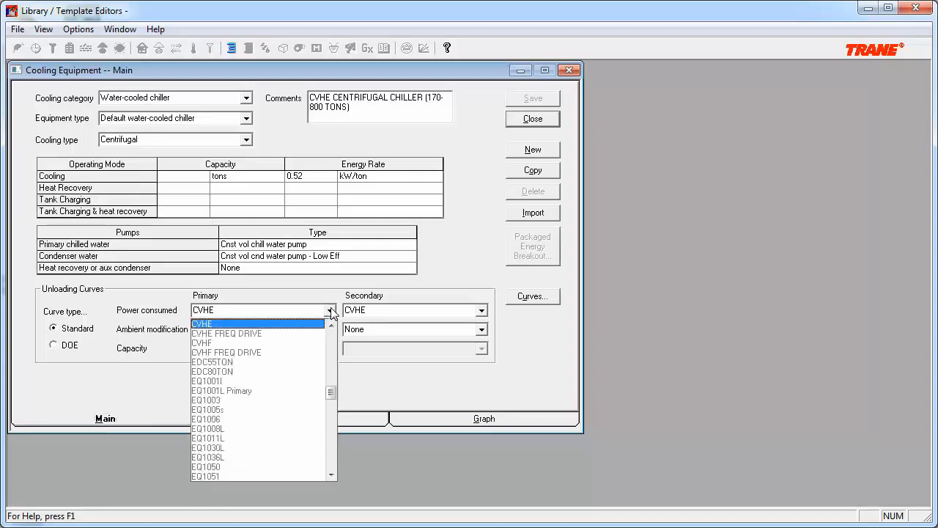
left_click(328, 328)
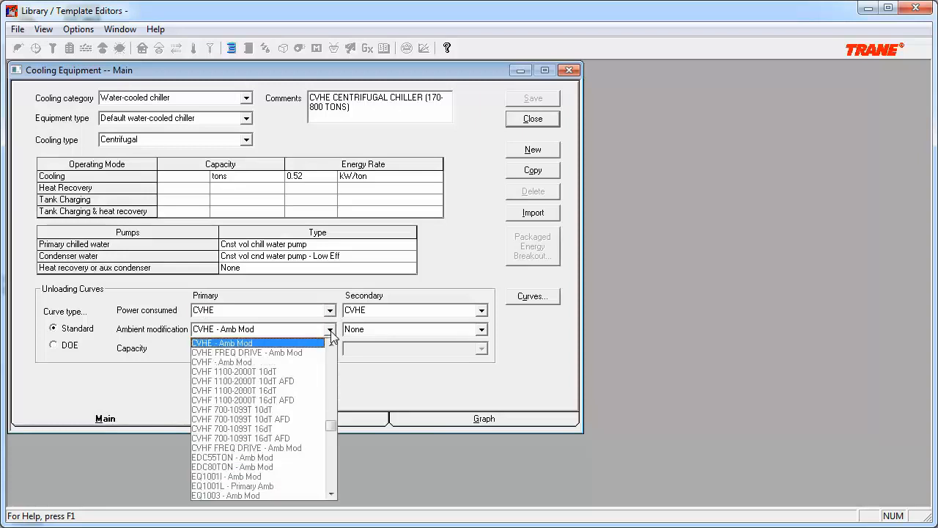
left_click(222, 343)
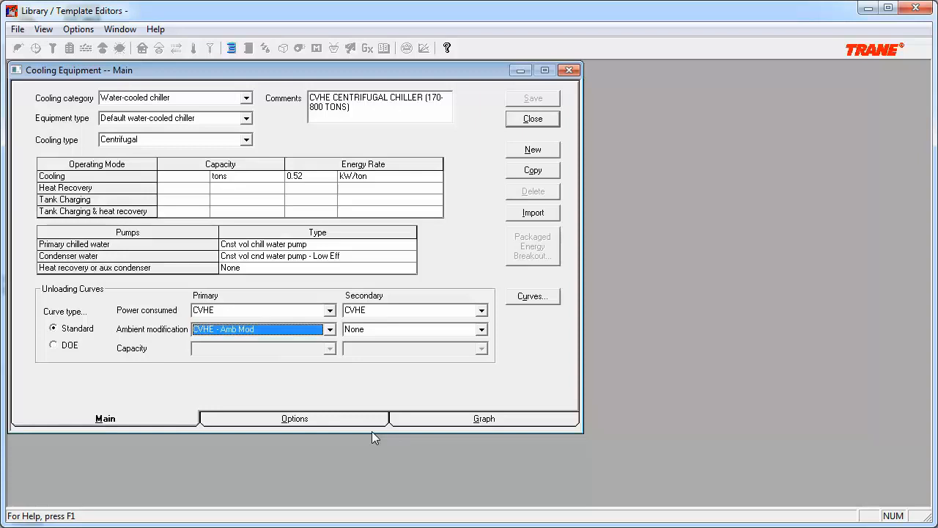
mouse_move(541, 331)
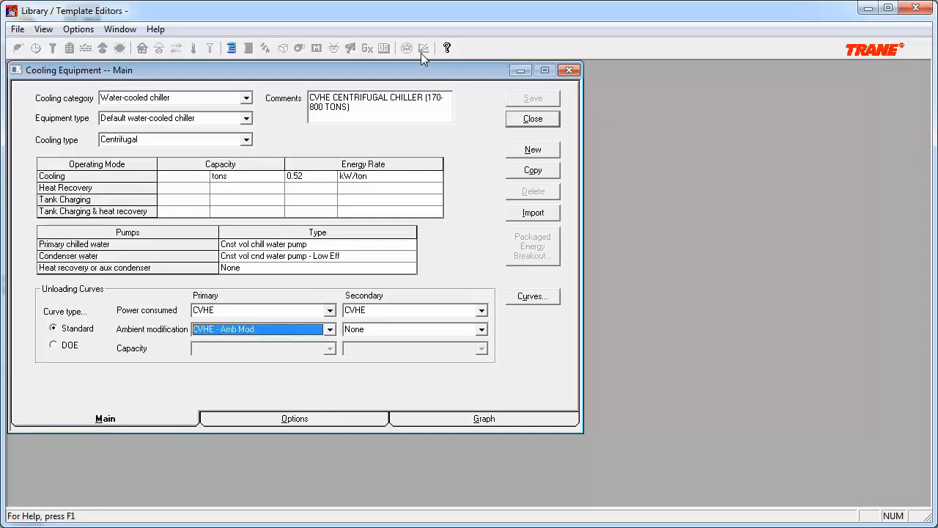
mouse_move(423, 46)
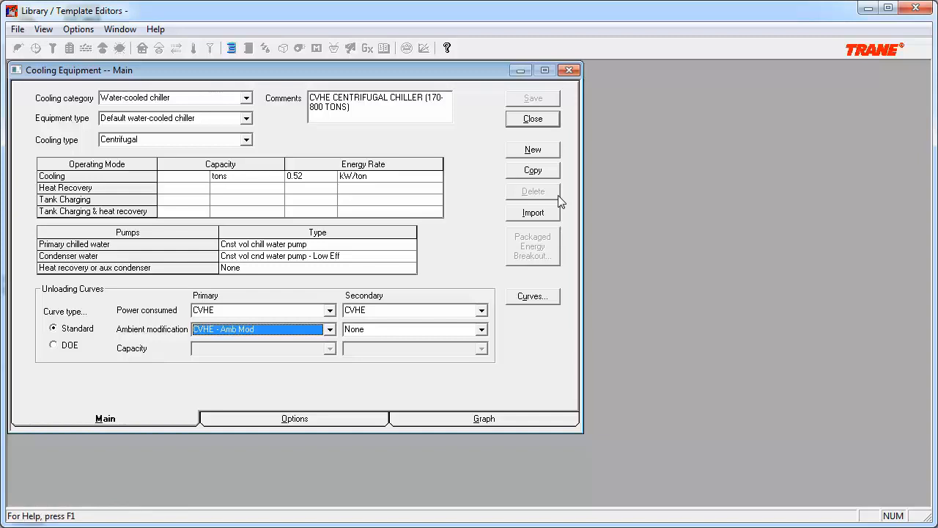
Bring up the Curves library with Curve Type kept as Cooling equipment power consumed
left_click(532, 296)
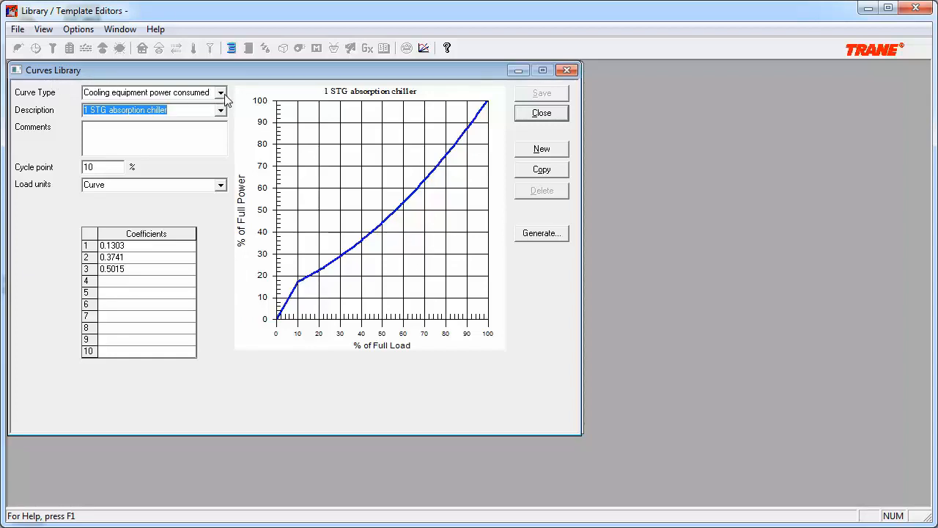
left_click(220, 92)
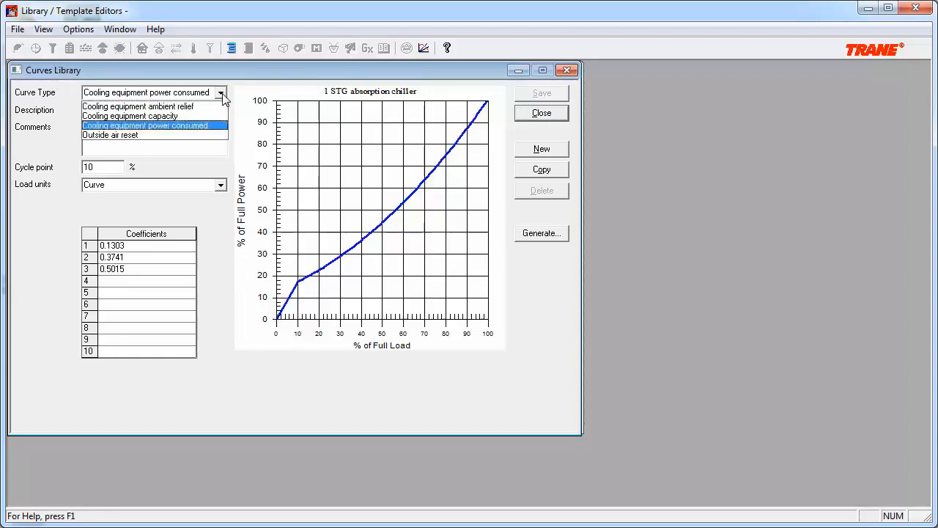
left_click(144, 126)
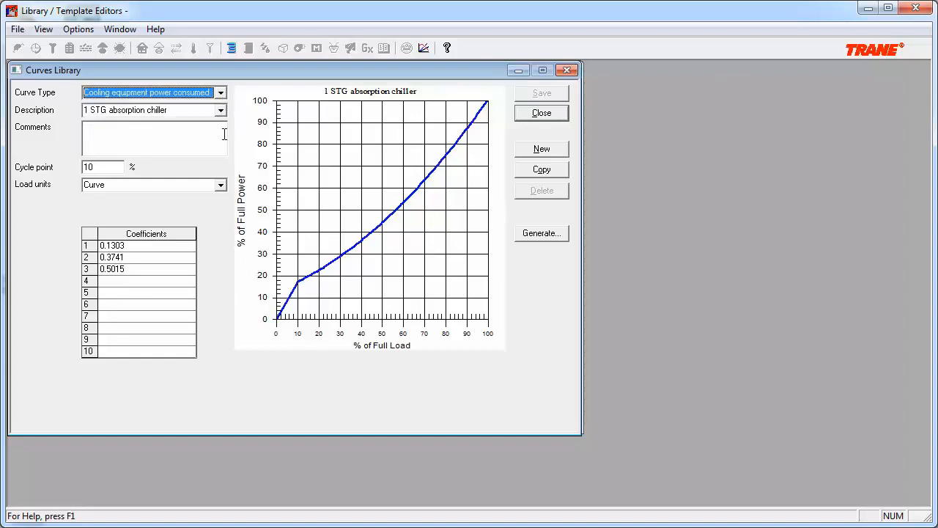
mouse_move(228, 205)
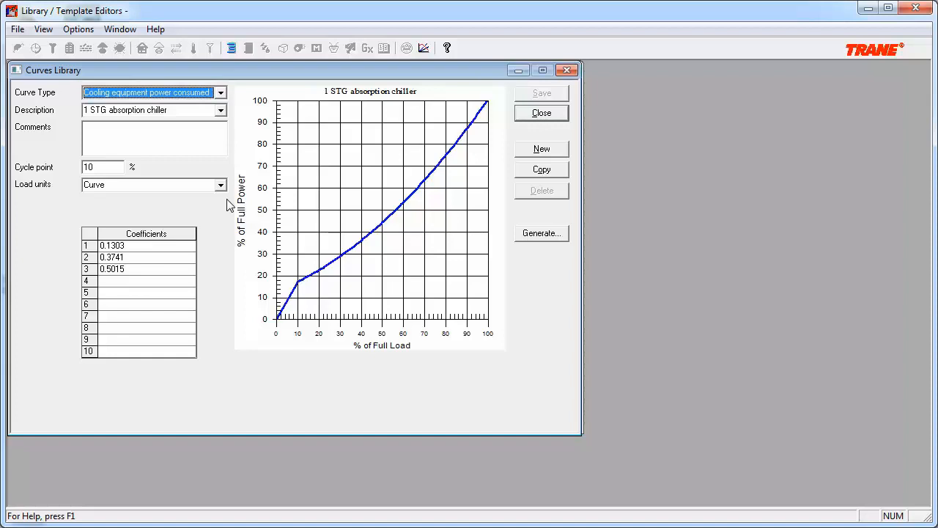
mouse_move(319, 222)
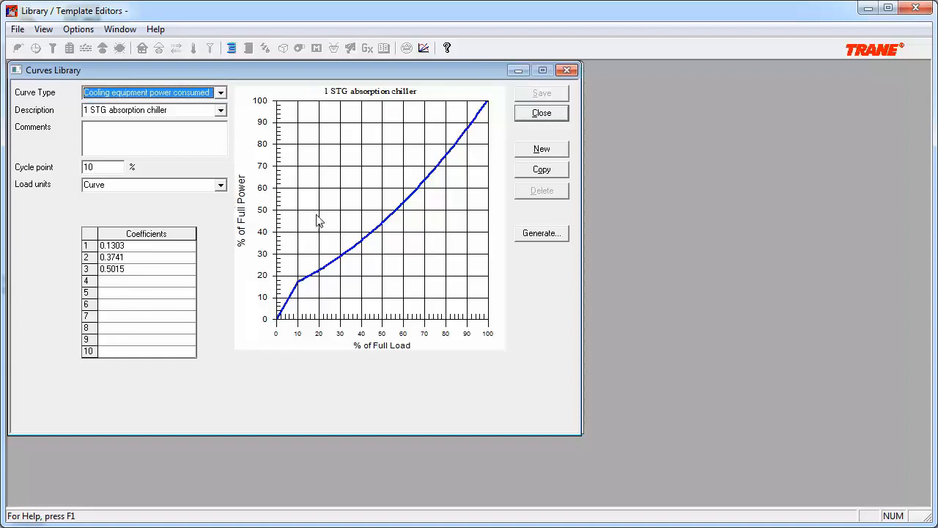
Start a new cooling equipment power-consumed curve to be described as Power
left_click(541, 148)
type("Power")
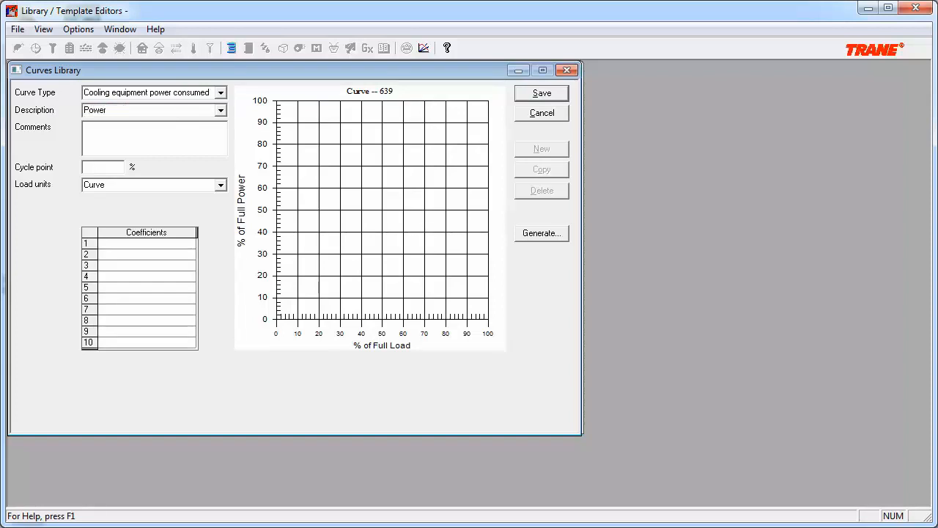
mouse_move(57, 110)
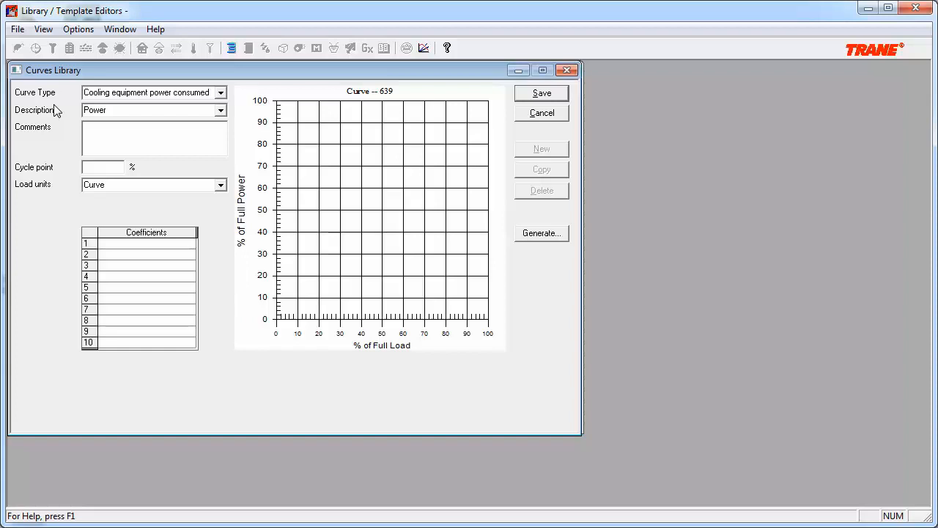
Confirm Curve as the Power curve's load units after reviewing the unit choices
left_click(220, 184)
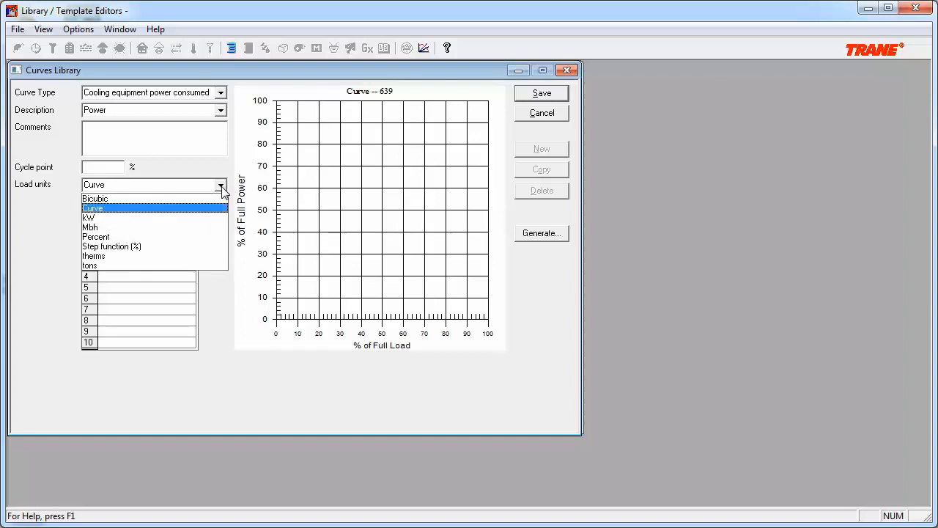
mouse_move(513, 237)
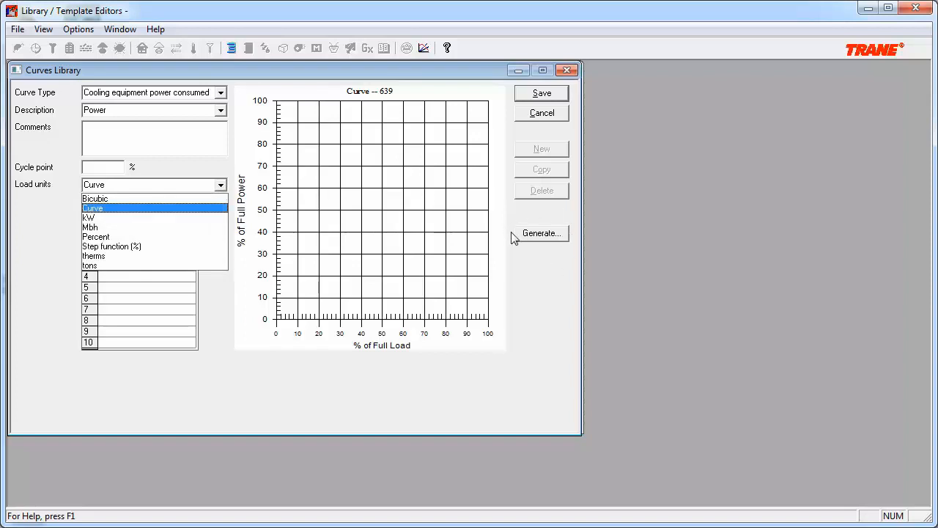
left_click(94, 208)
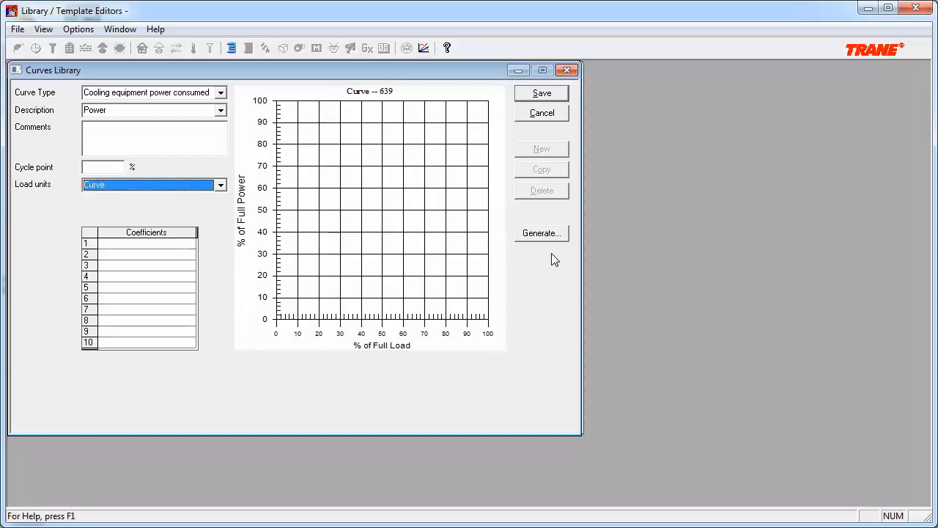
mouse_move(226, 193)
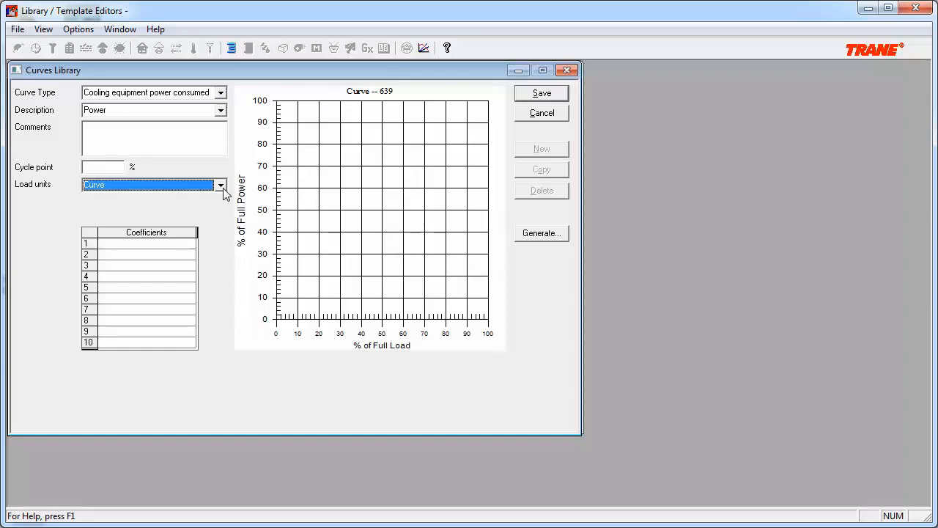
left_click(220, 185)
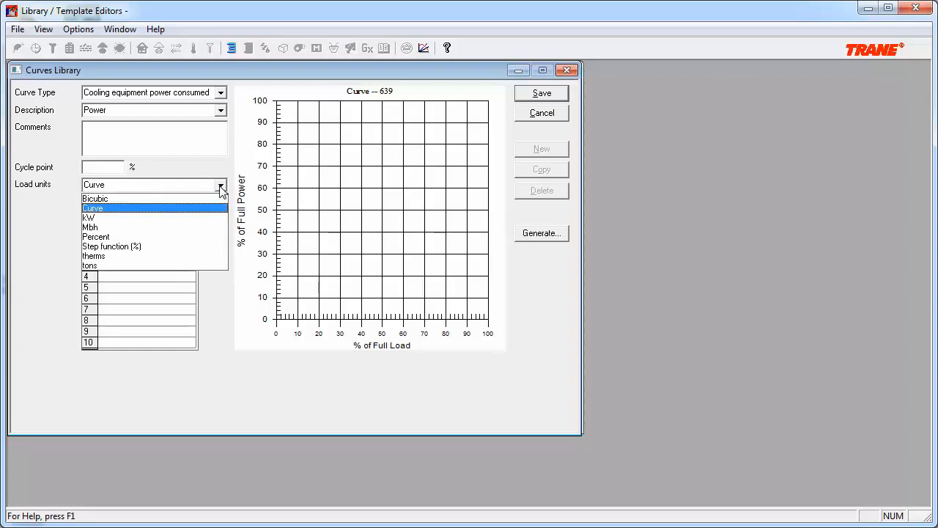
left_click(92, 208)
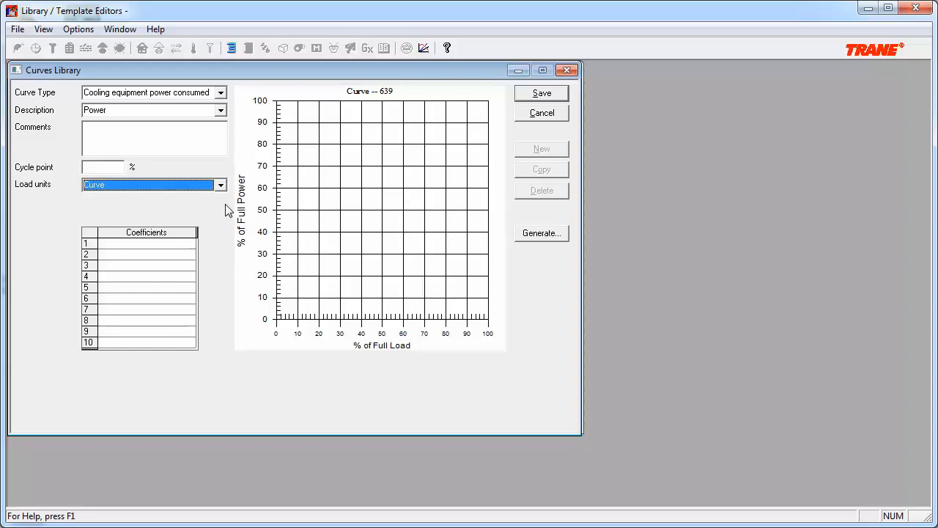
left_click(220, 185)
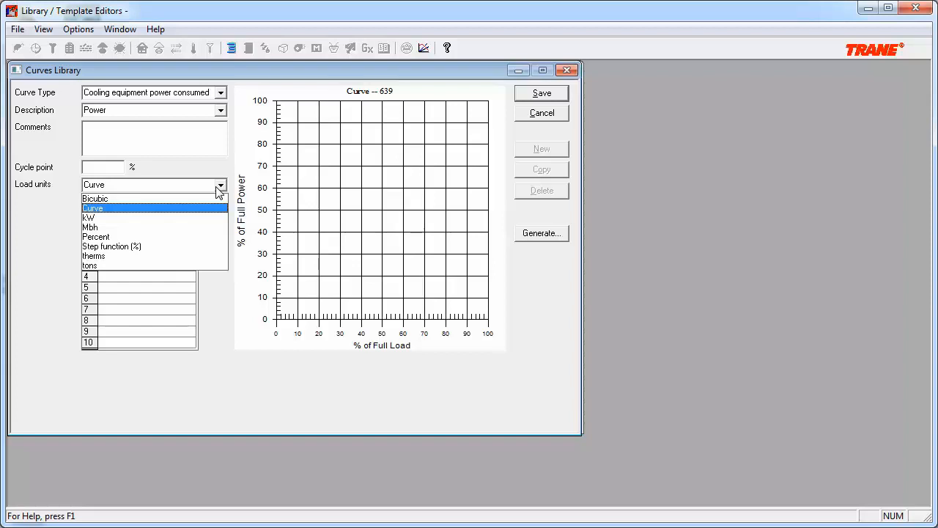
left_click(94, 208)
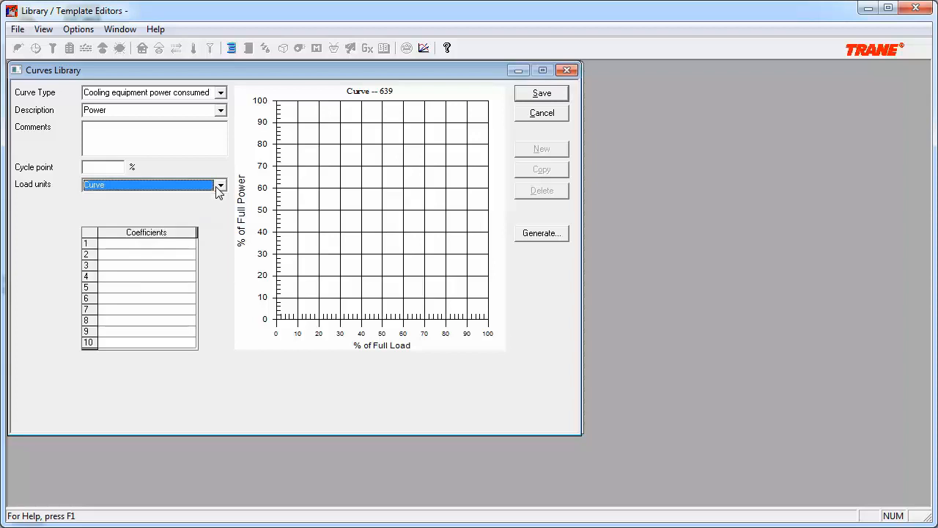
Bring up the Generate Curve dialog for the Power curve, kW table still zero at 85 °F design ECWT
left_click(541, 233)
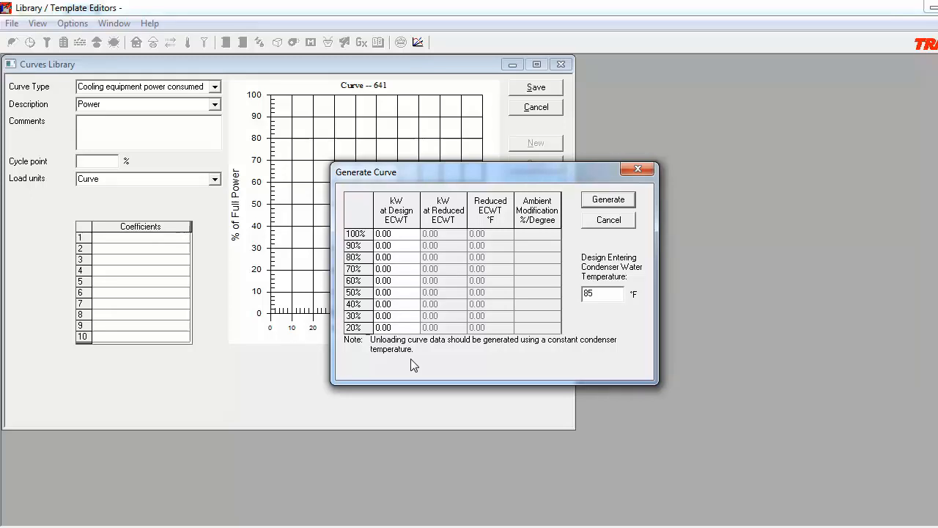
mouse_move(463, 324)
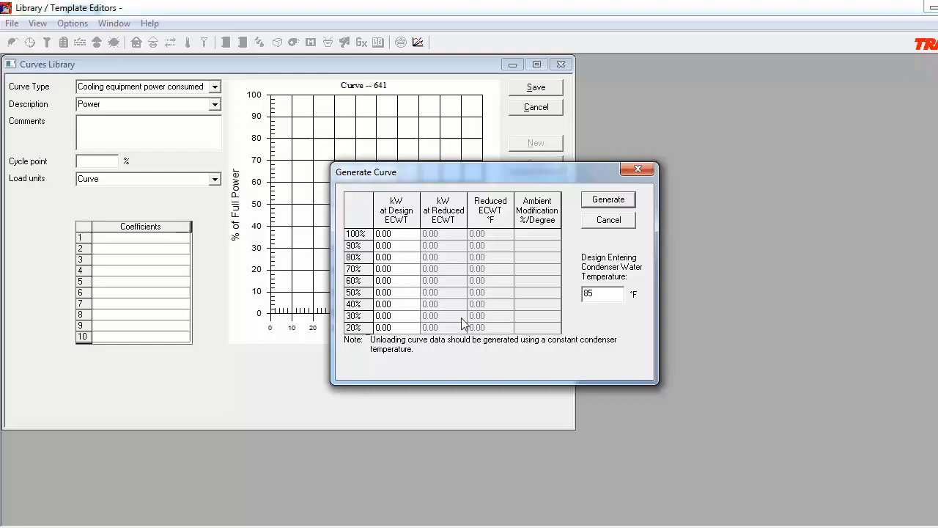
mouse_move(498, 366)
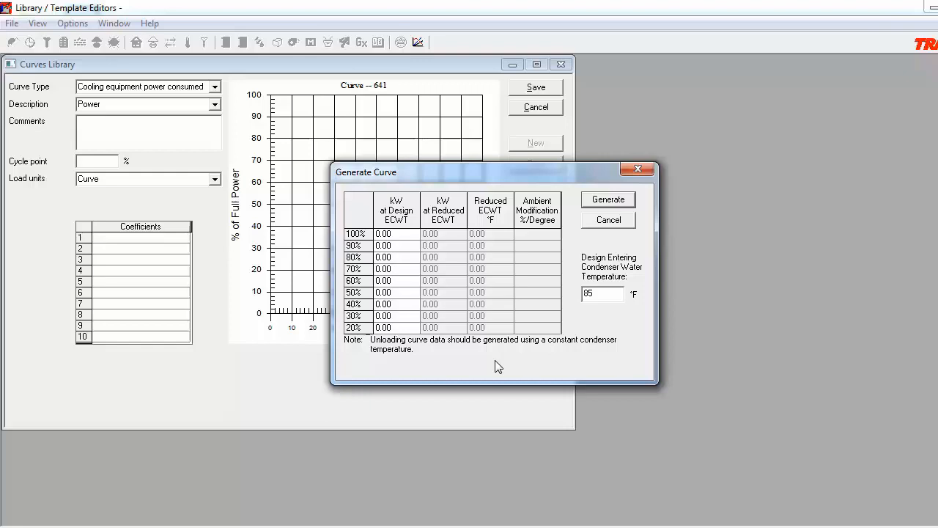
mouse_move(632, 326)
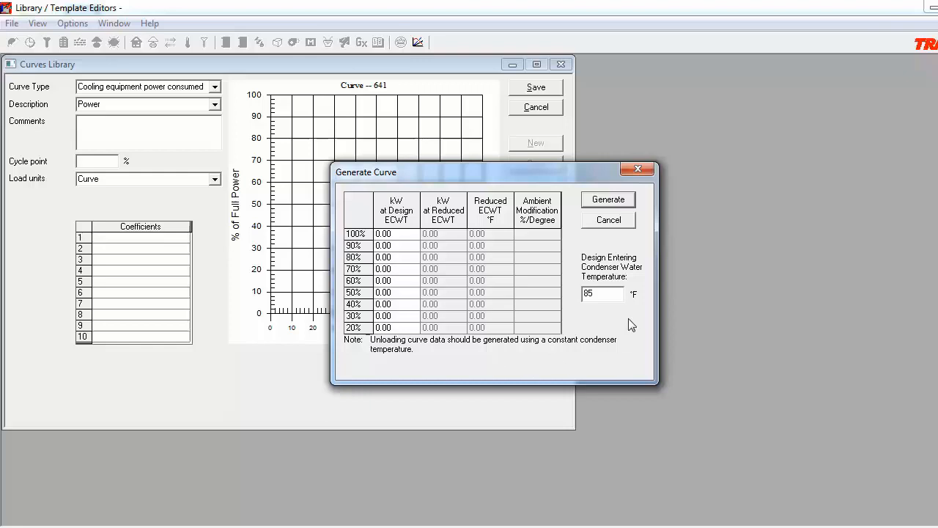
mouse_move(603, 308)
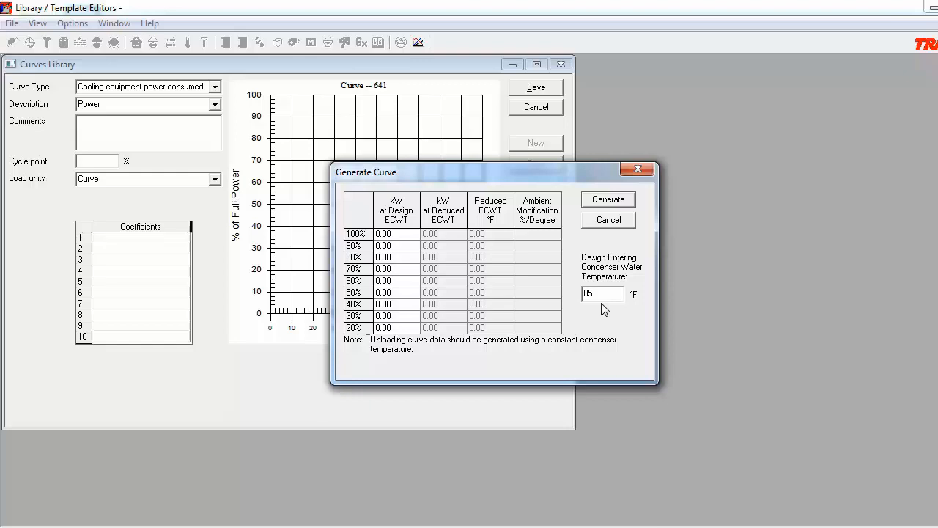
mouse_move(663, 241)
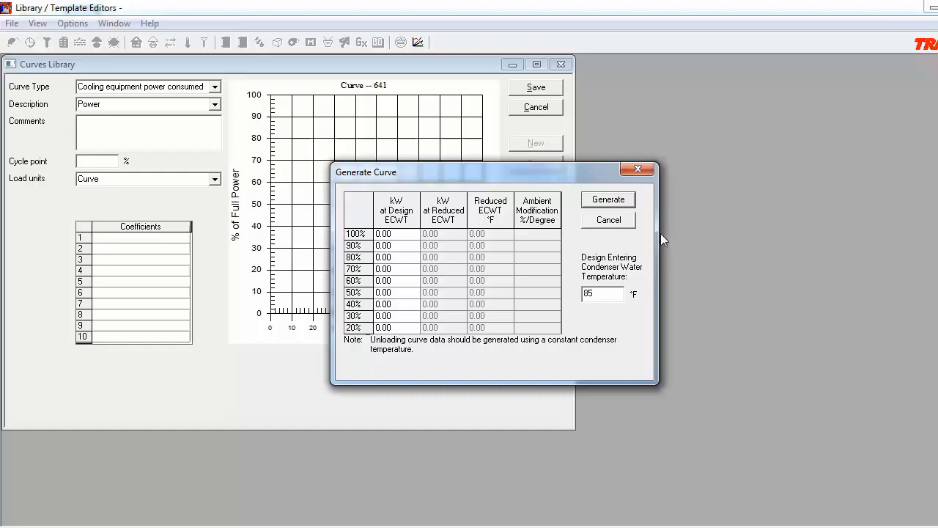
mouse_move(627, 286)
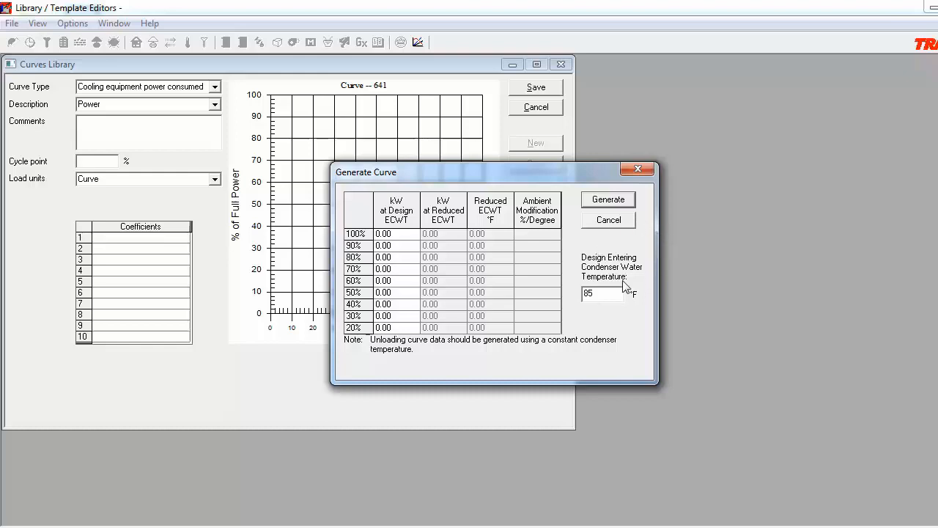
mouse_move(622, 312)
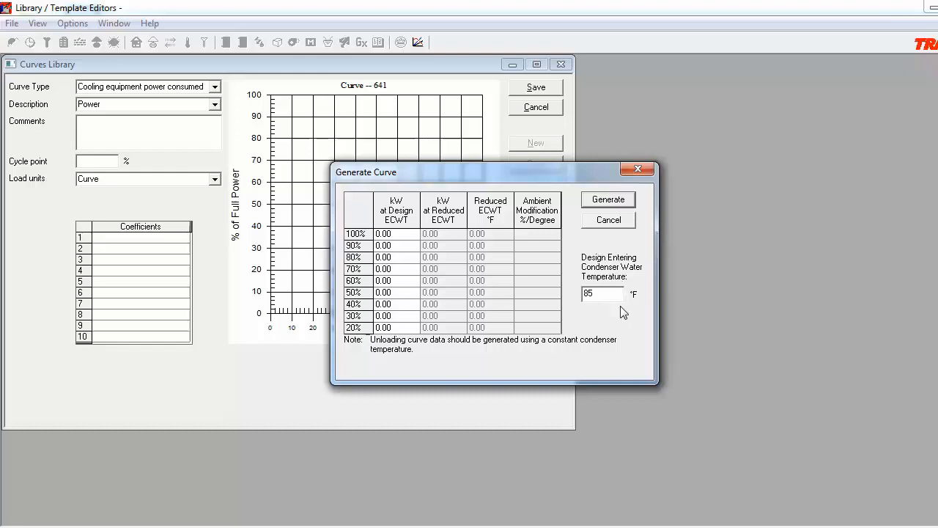
mouse_move(618, 326)
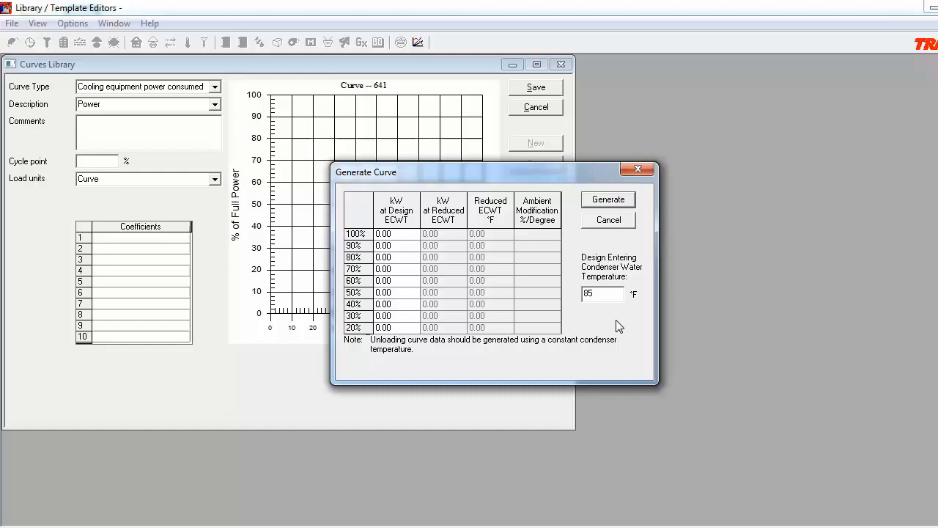
mouse_move(357, 357)
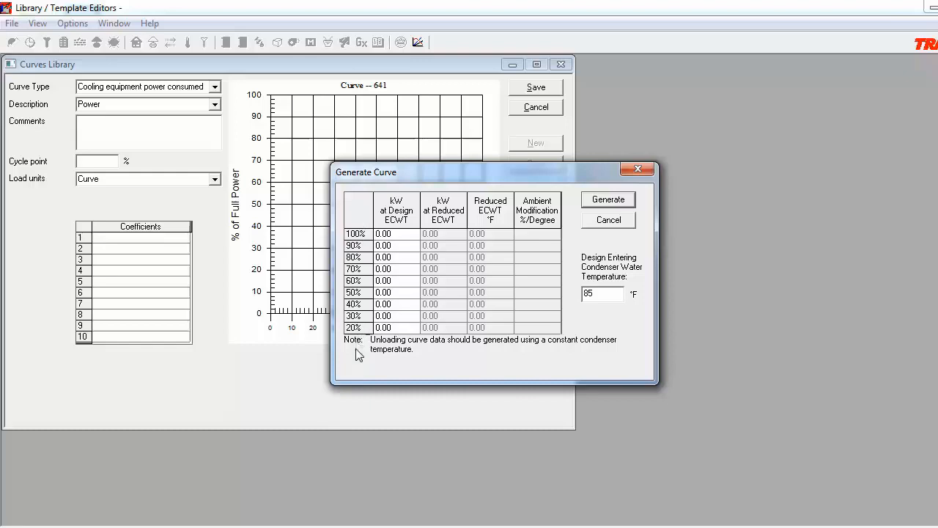
mouse_move(413, 231)
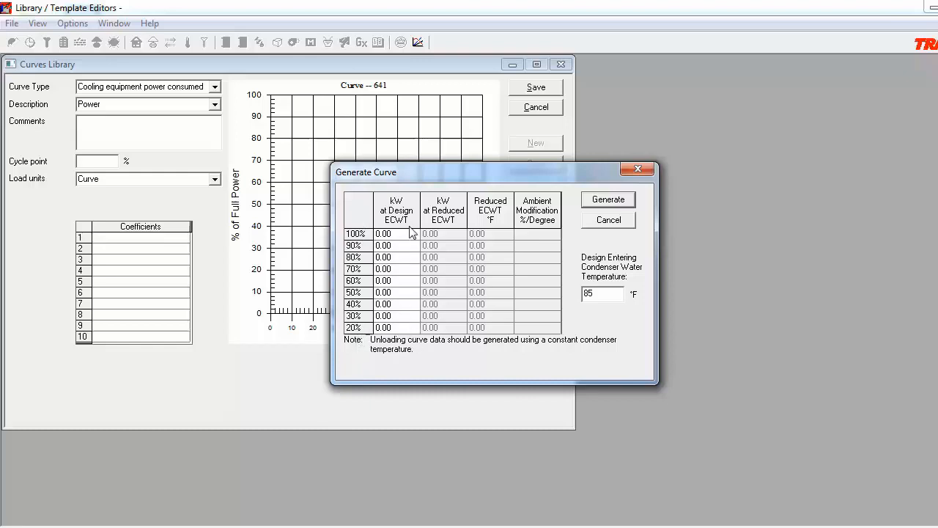
mouse_move(403, 340)
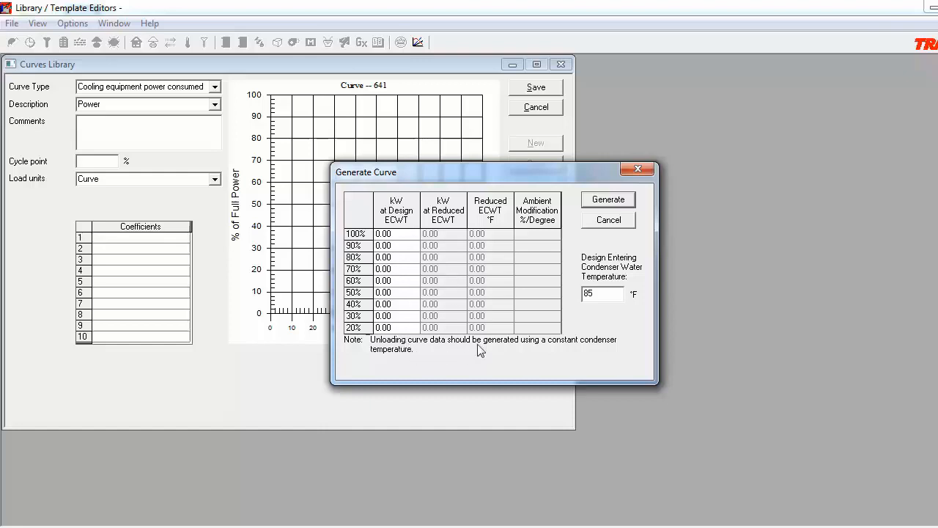
mouse_move(487, 418)
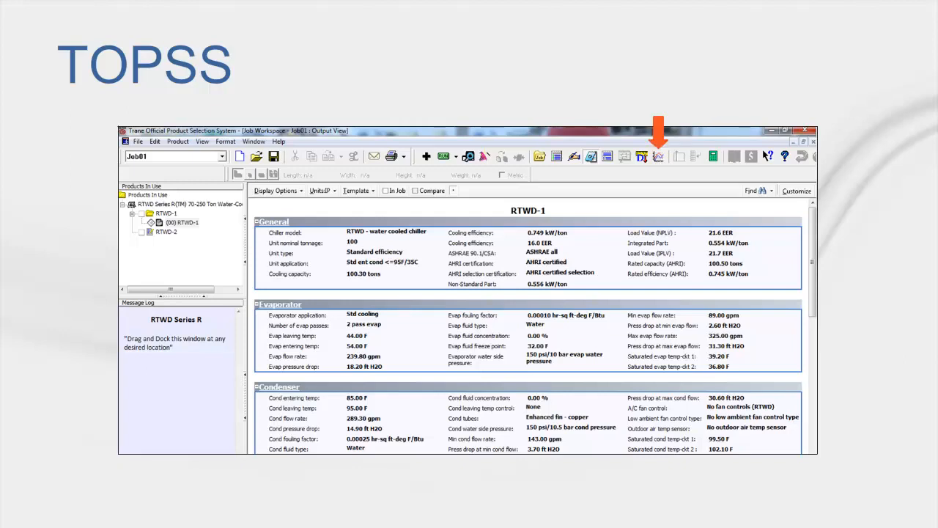
Show the TOPSS RTWD 100 S part-load table giving capacity and kW at each percent load
left_click(658, 155)
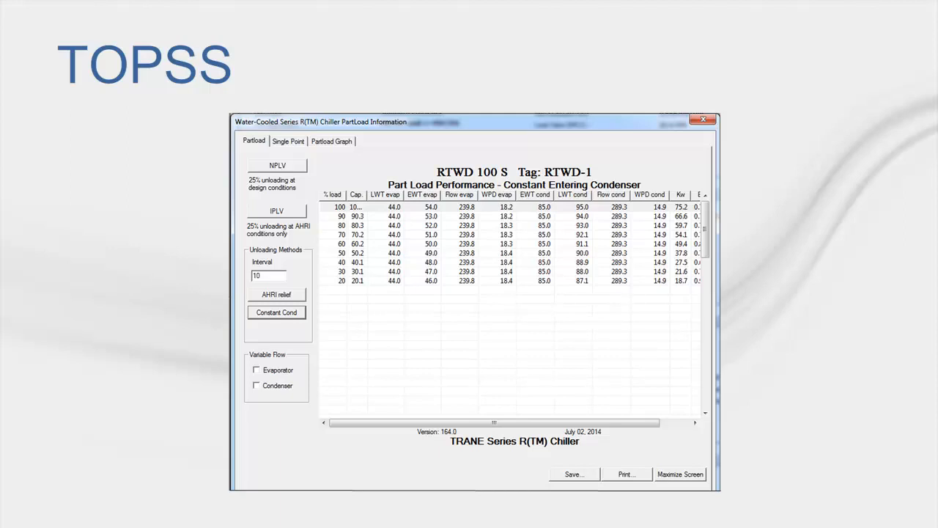
left_click(533, 194)
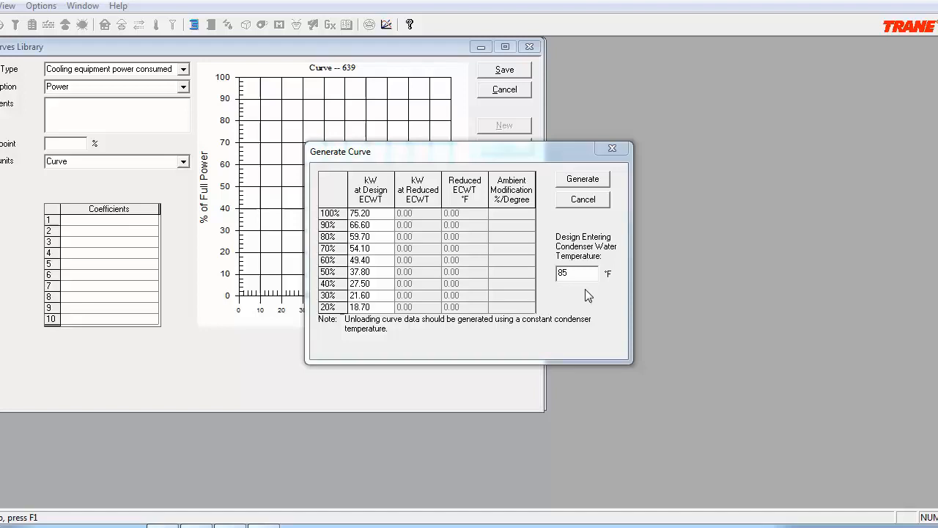
Generate the Power curve coefficients from the kW data, set a 20% cycle point, and save it
left_click(582, 178)
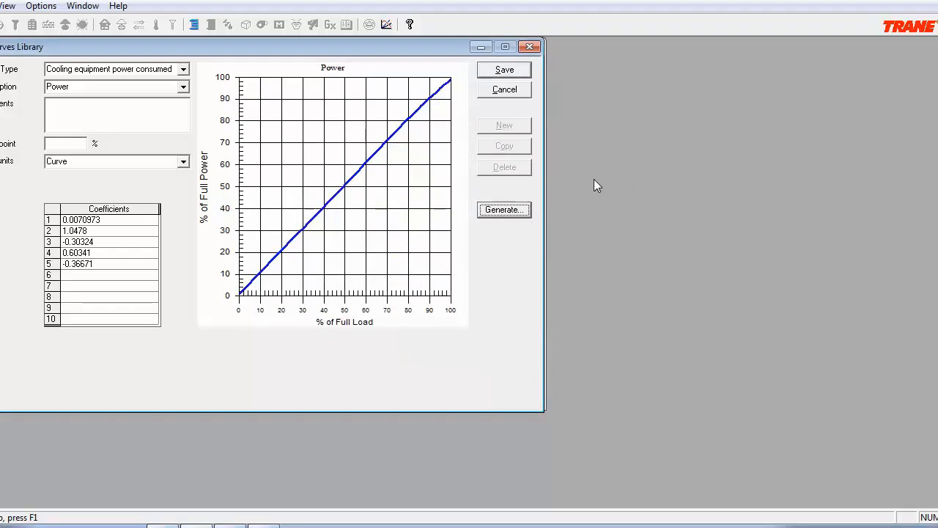
mouse_move(472, 183)
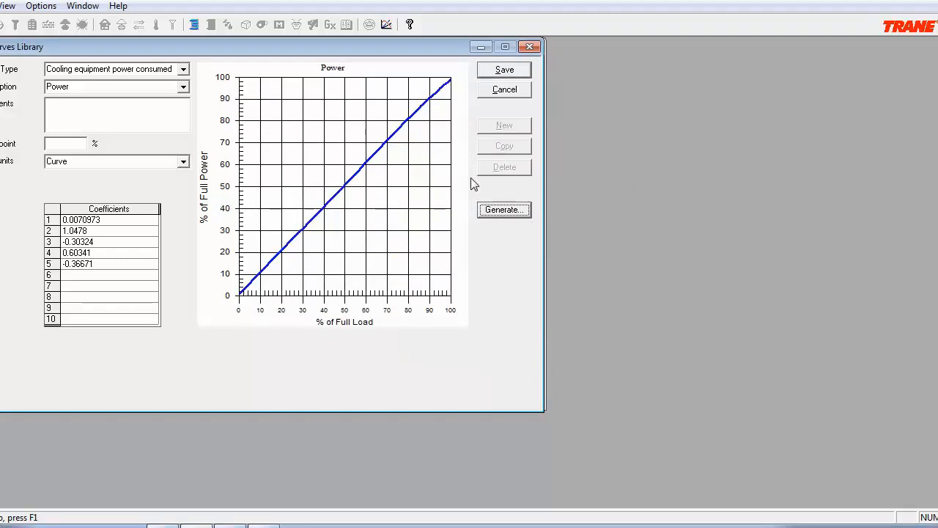
type("20")
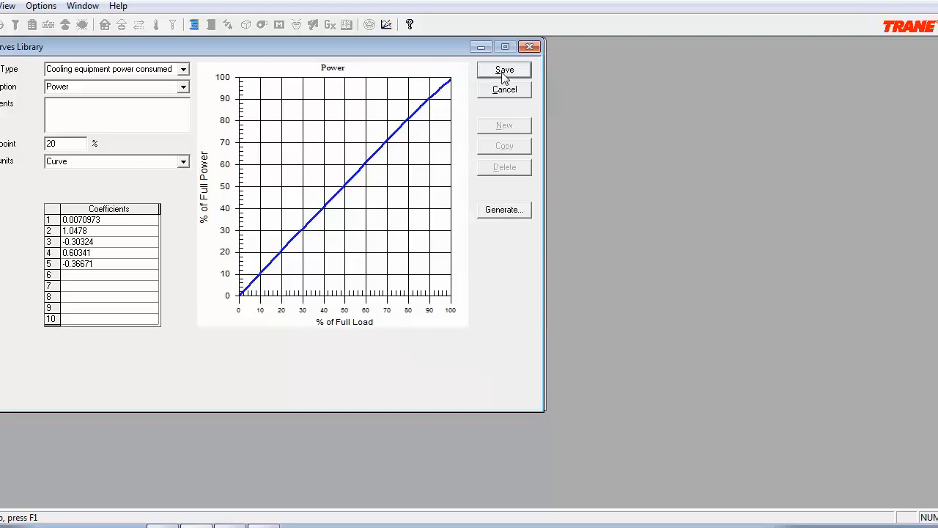
left_click(504, 71)
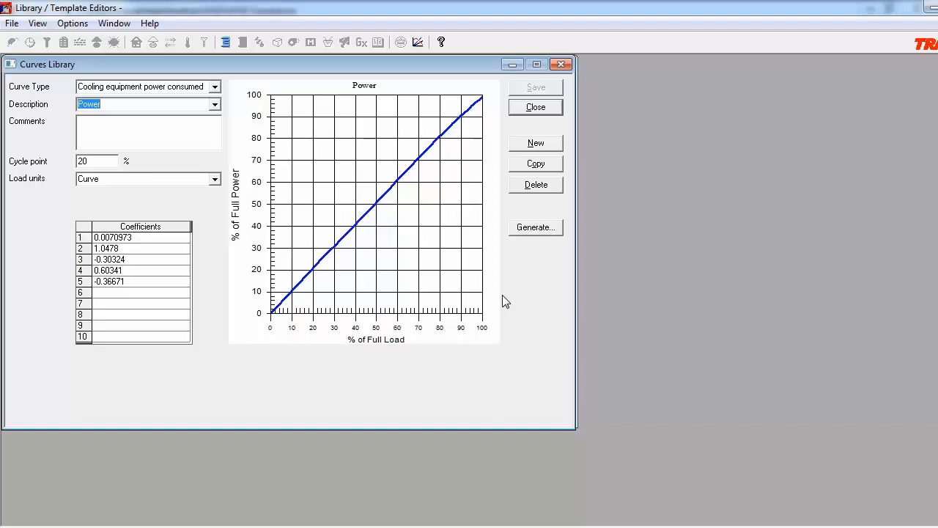
Start a new cooling equipment ambient relief curve described as Amb Mod
left_click(214, 87)
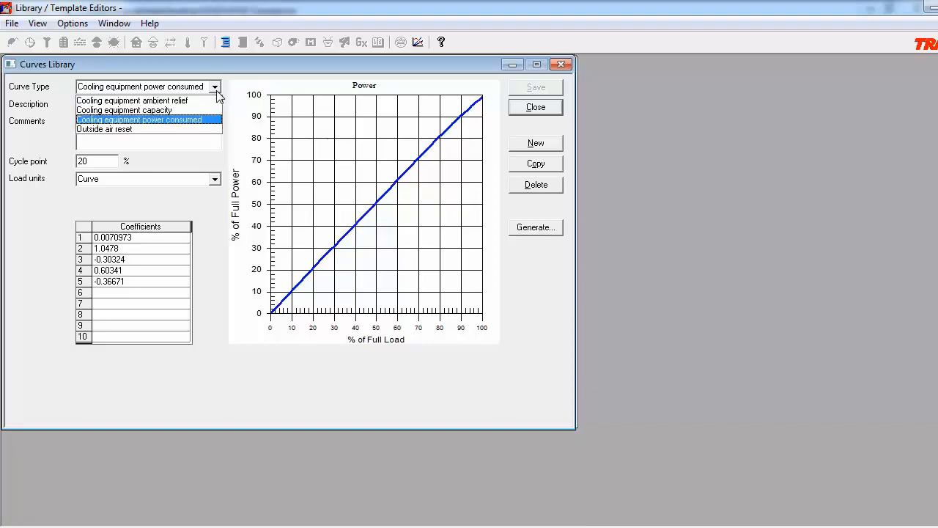
left_click(132, 100)
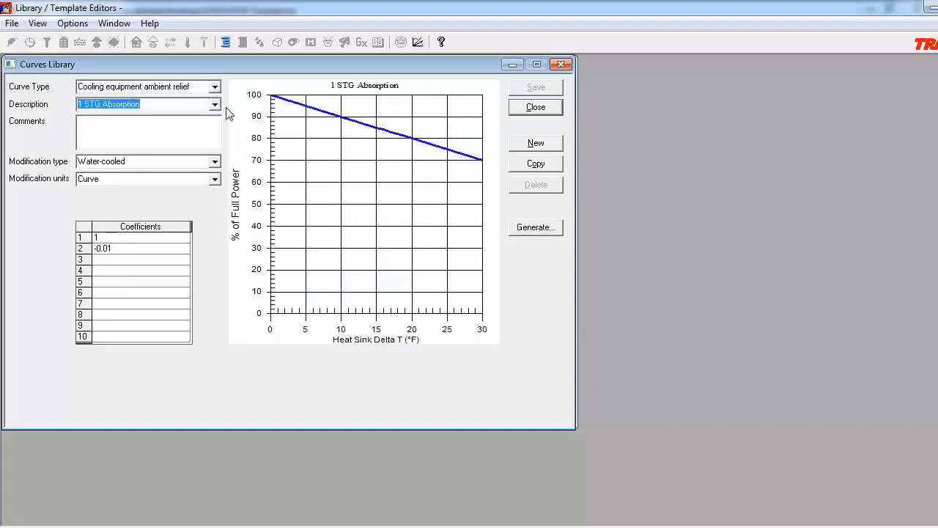
mouse_move(498, 145)
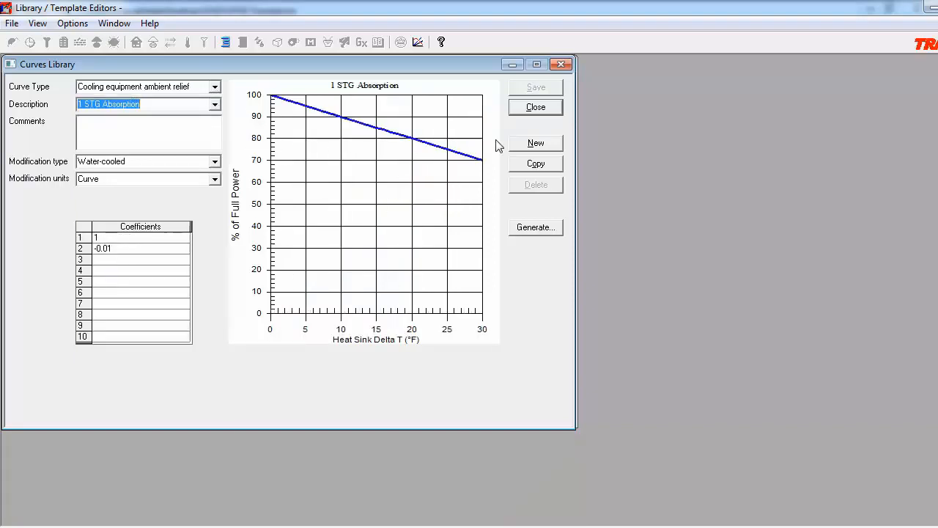
left_click(535, 144)
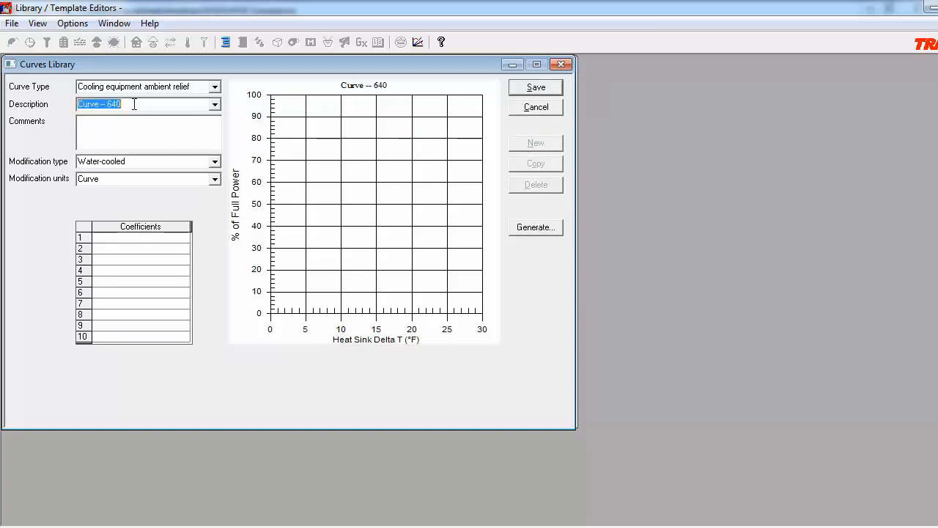
type("A")
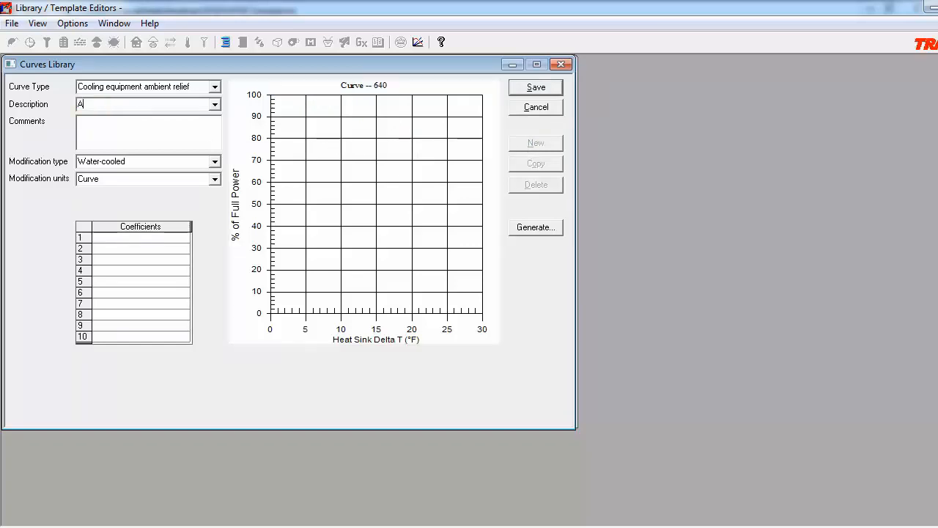
type("mb Mod")
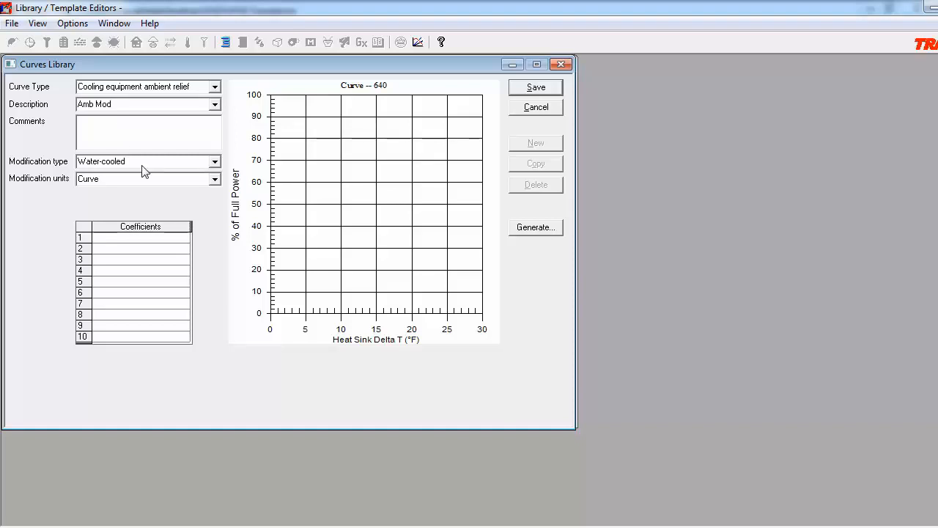
Make Amb Mod a water-cooled modification with Curve units and bring up its curve generator
left_click(214, 161)
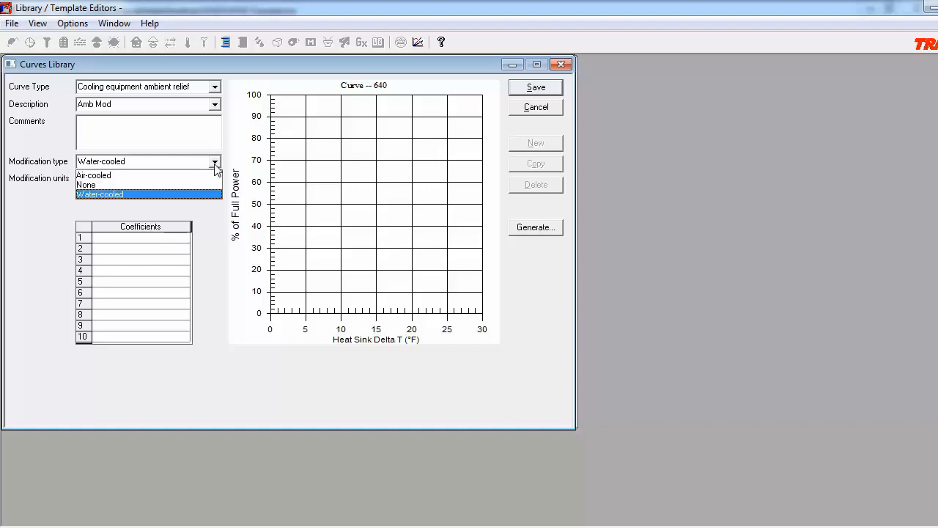
left_click(100, 193)
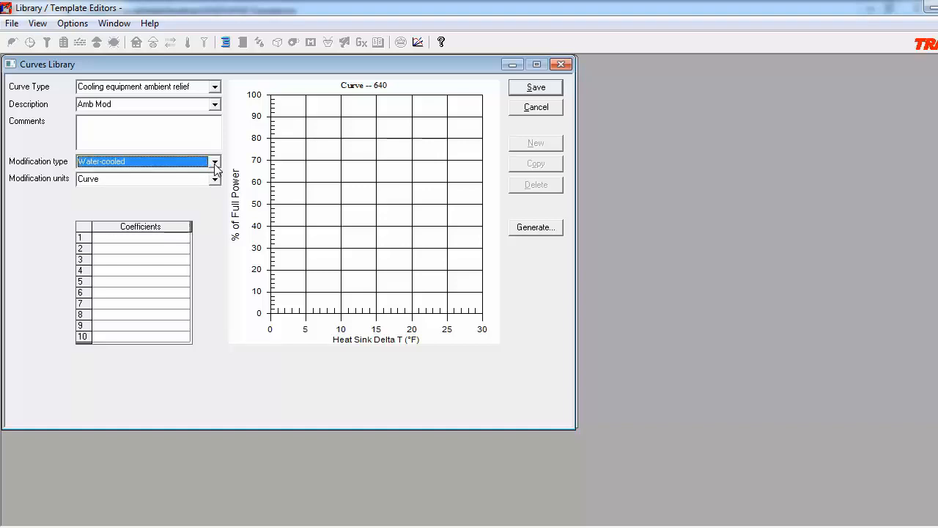
left_click(537, 226)
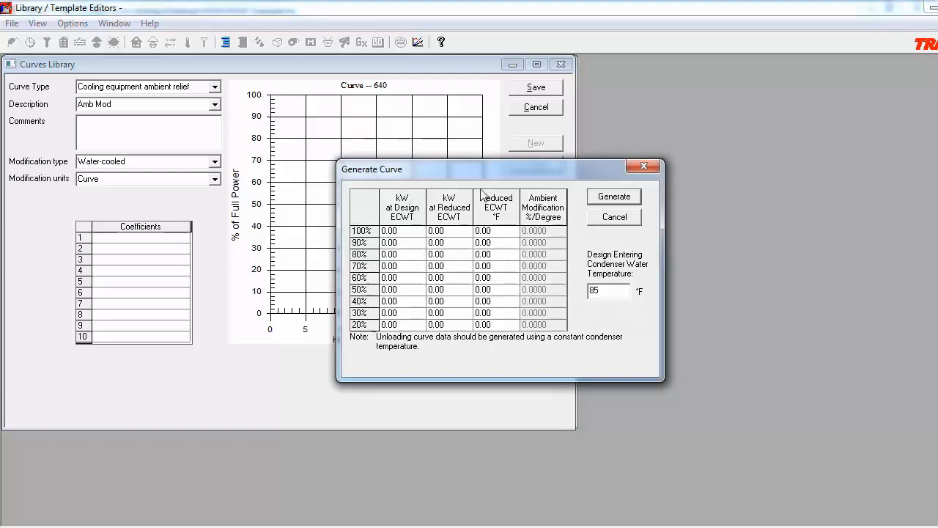
mouse_move(495, 286)
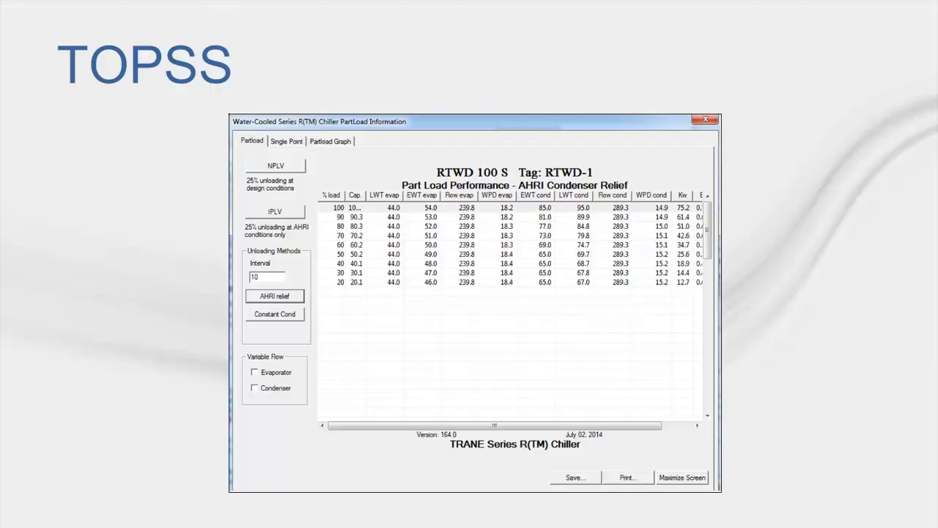
Highlight the % load and EWT cond columns of the TOPSS RTWD 100 S part-load table
left_click(266, 275)
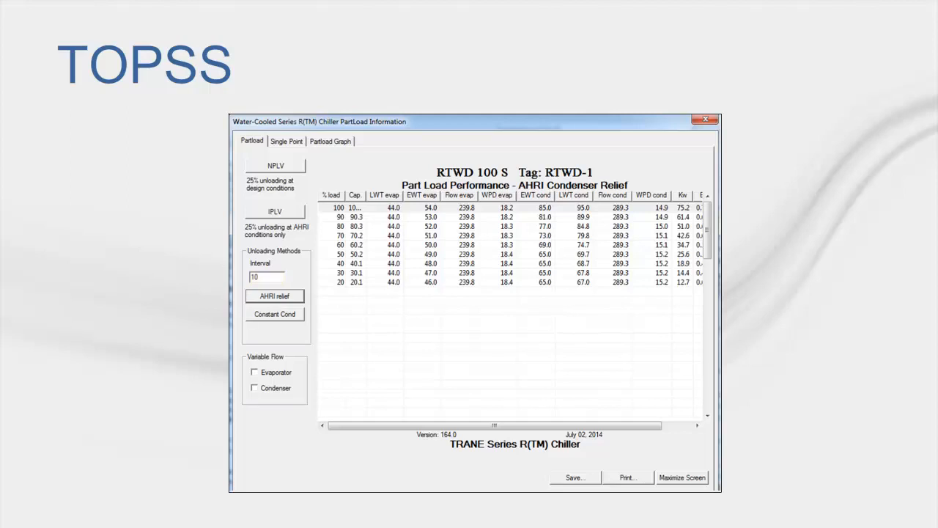
left_click(332, 195)
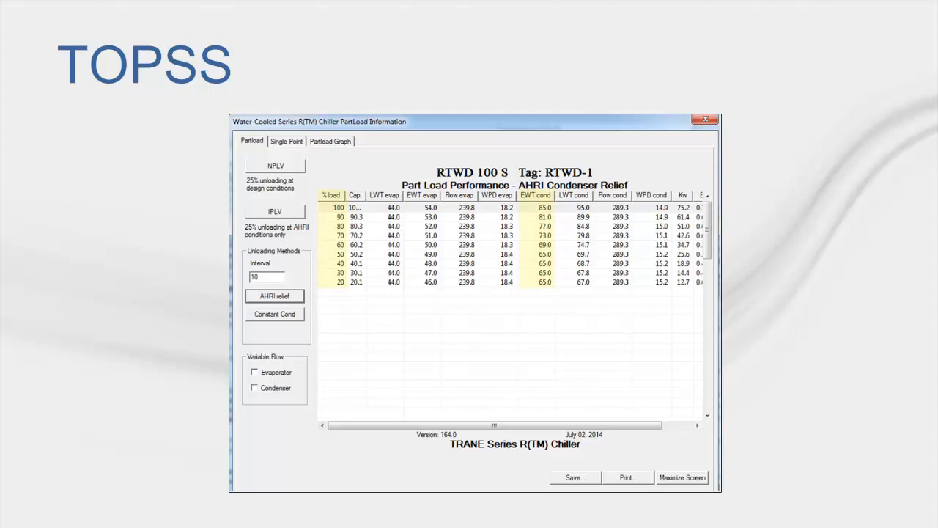
left_click(680, 195)
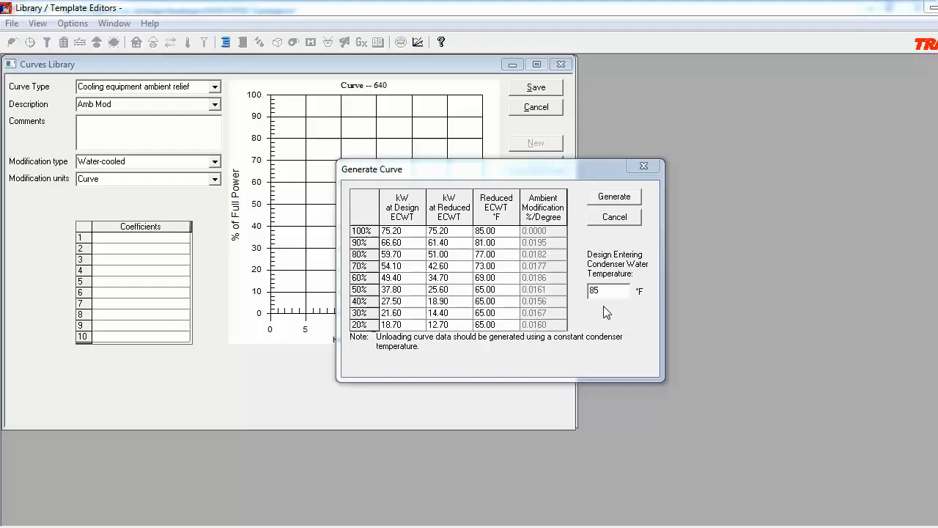
mouse_move(575, 286)
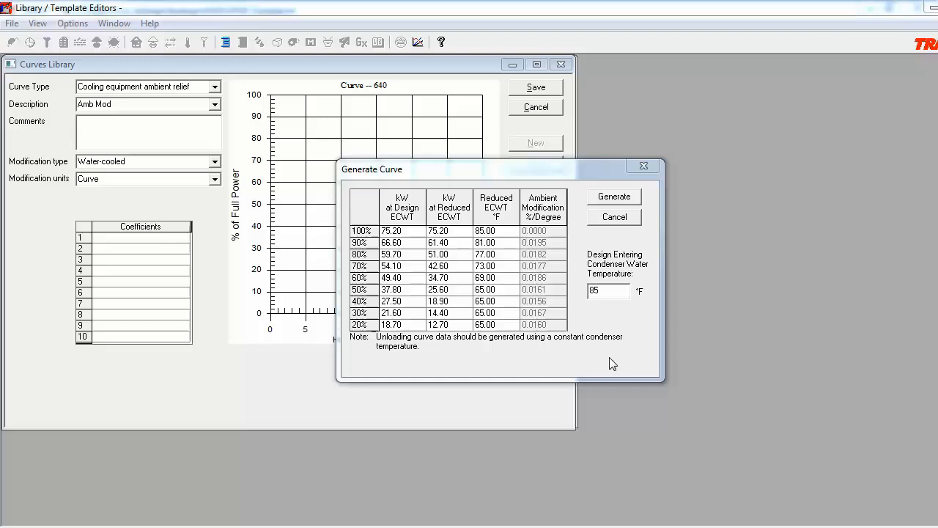
mouse_move(628, 255)
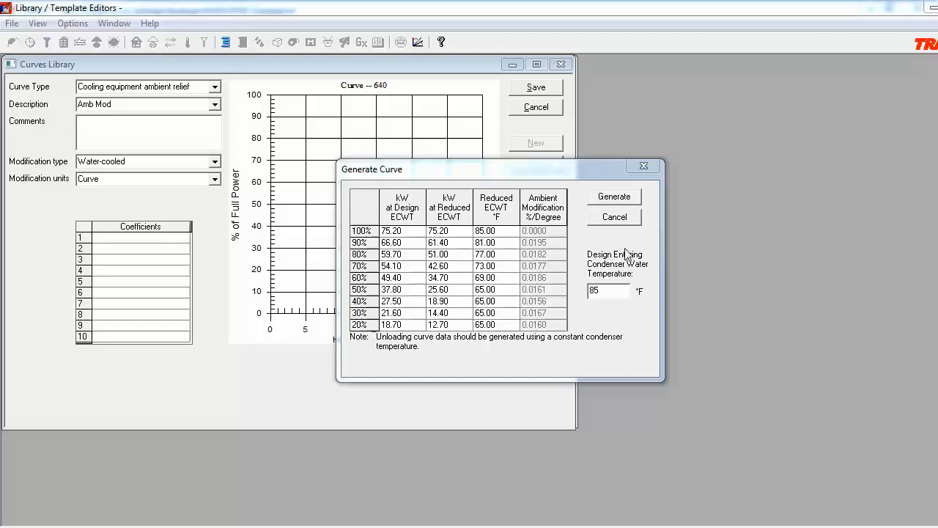
Generate the Amb Mod curve (coefficients 1 and -0.0173), save it, and close the Curves library
left_click(613, 196)
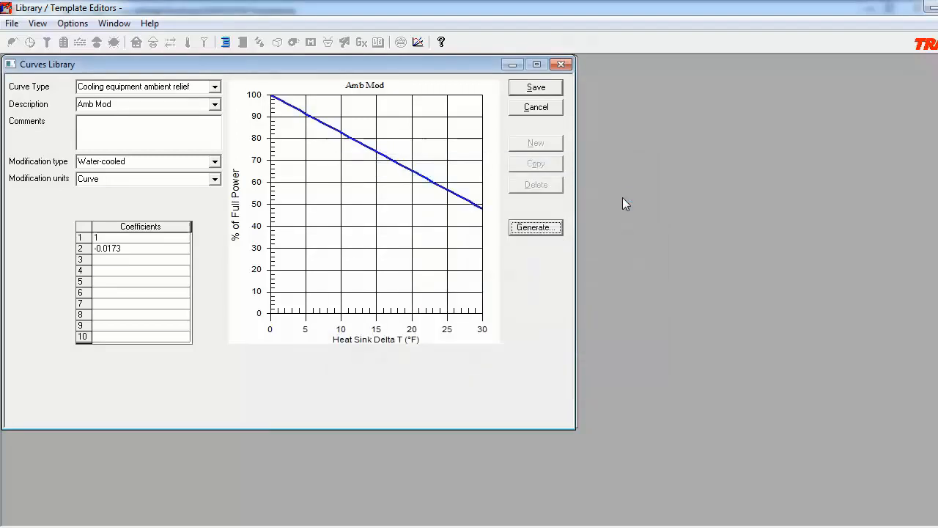
mouse_move(627, 240)
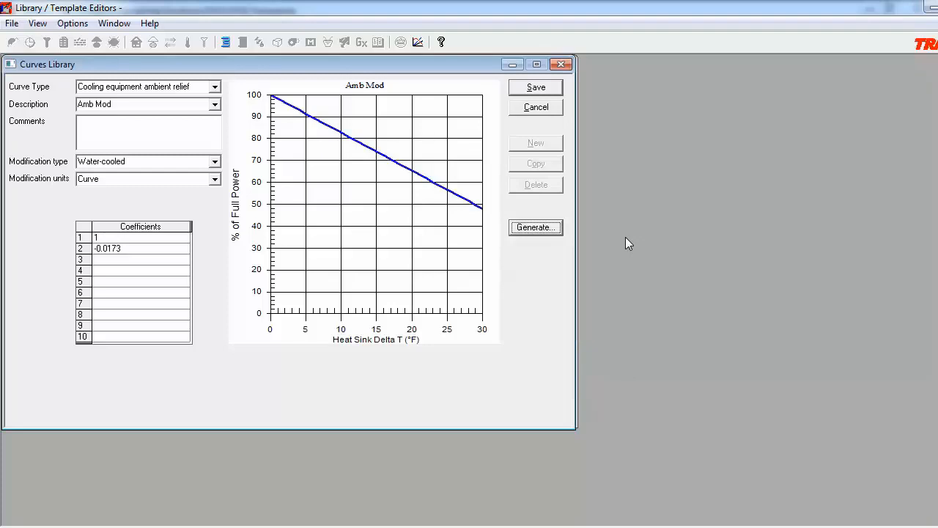
mouse_move(615, 290)
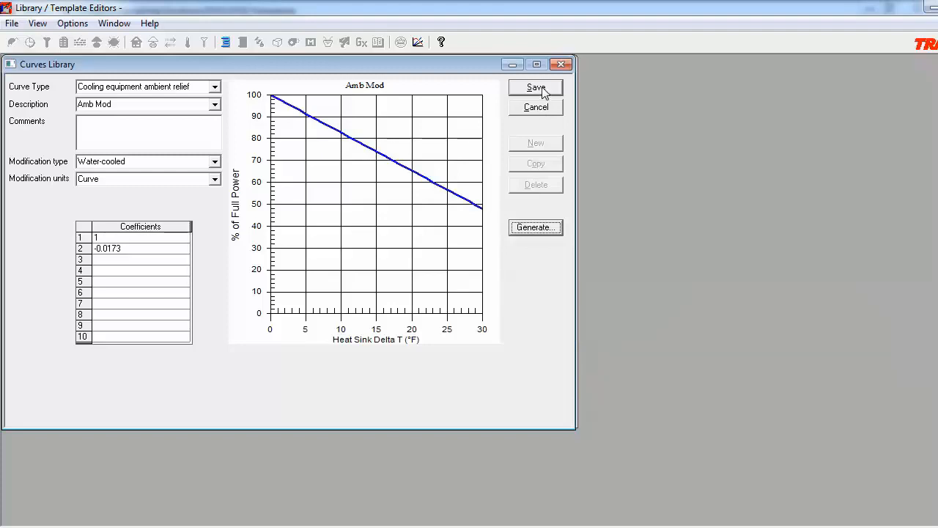
left_click(537, 88)
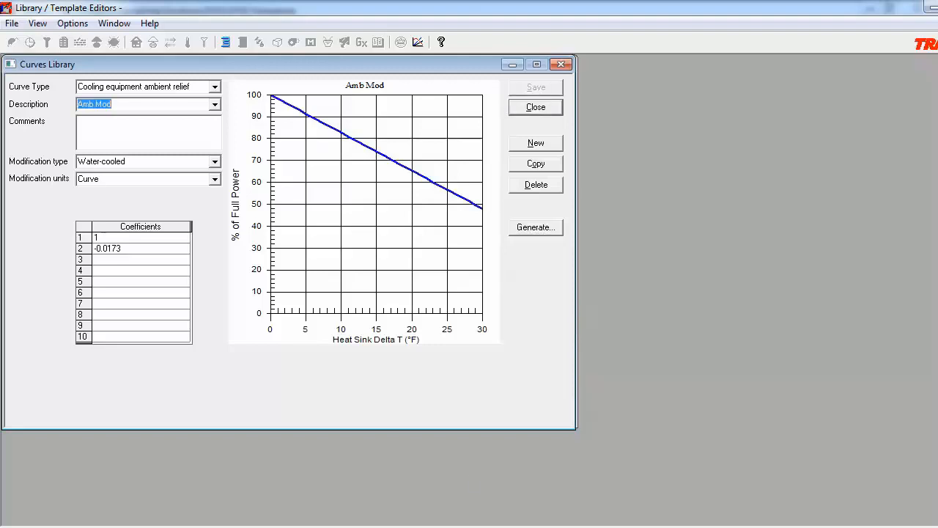
left_click(535, 107)
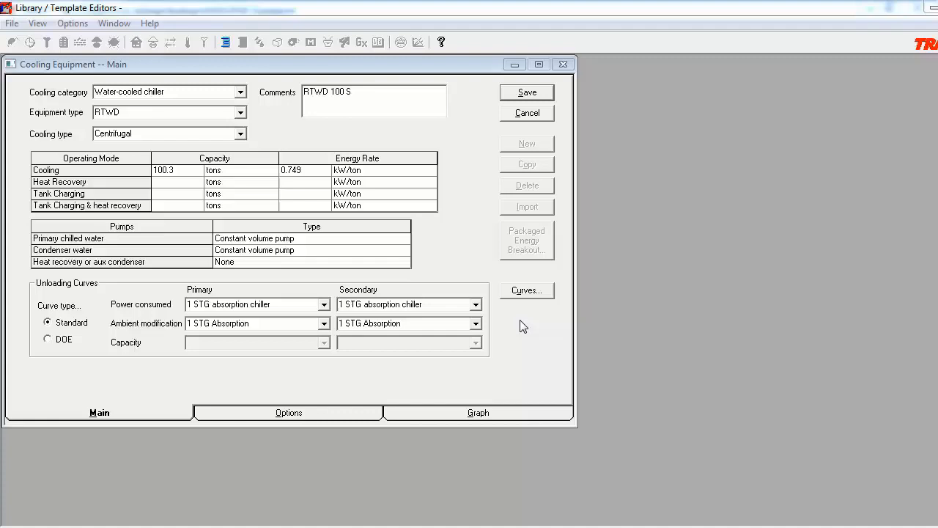
Assign Power as primary power consumed and Amb Mod as primary ambient modification for RTWD 100 S
left_click(323, 304)
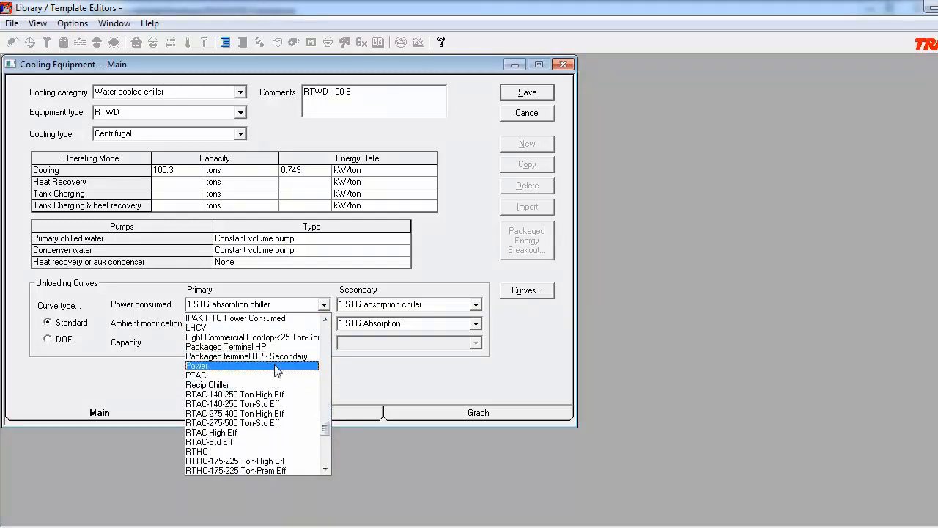
left_click(198, 365)
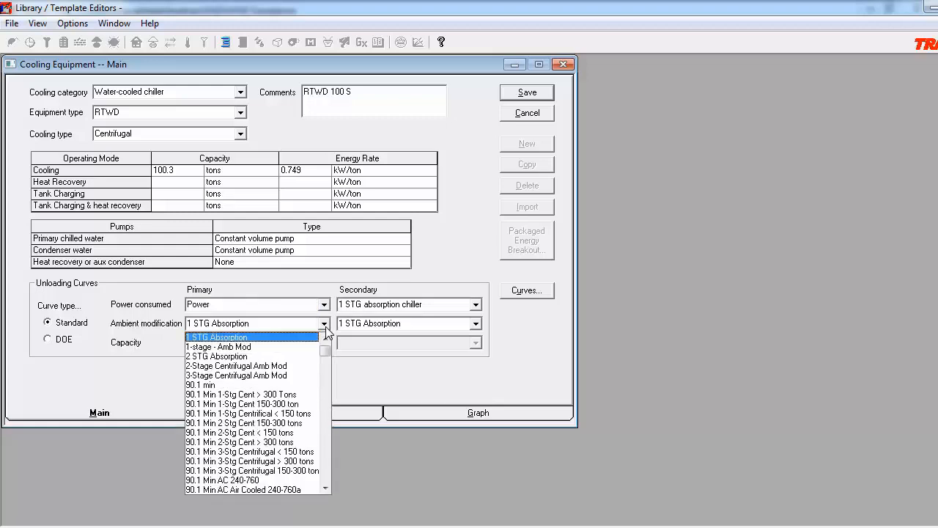
scroll("down", 3)
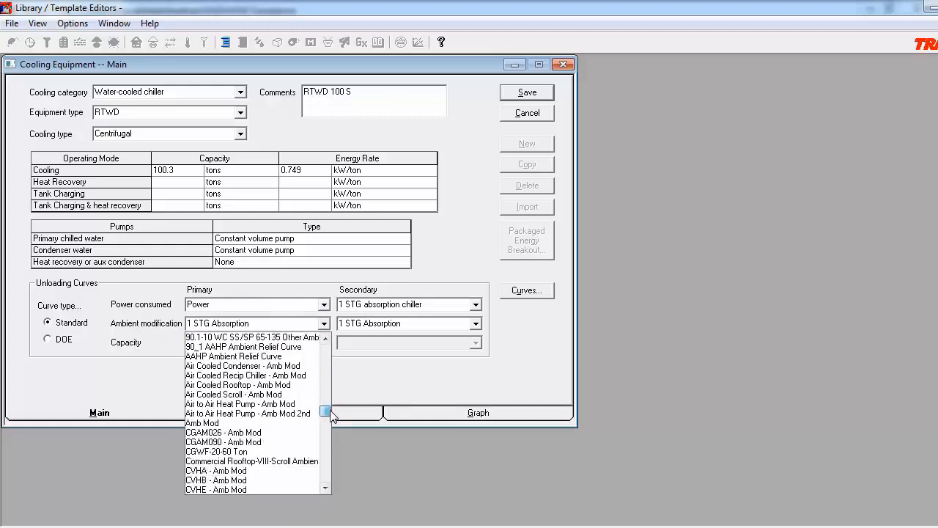
left_click(202, 422)
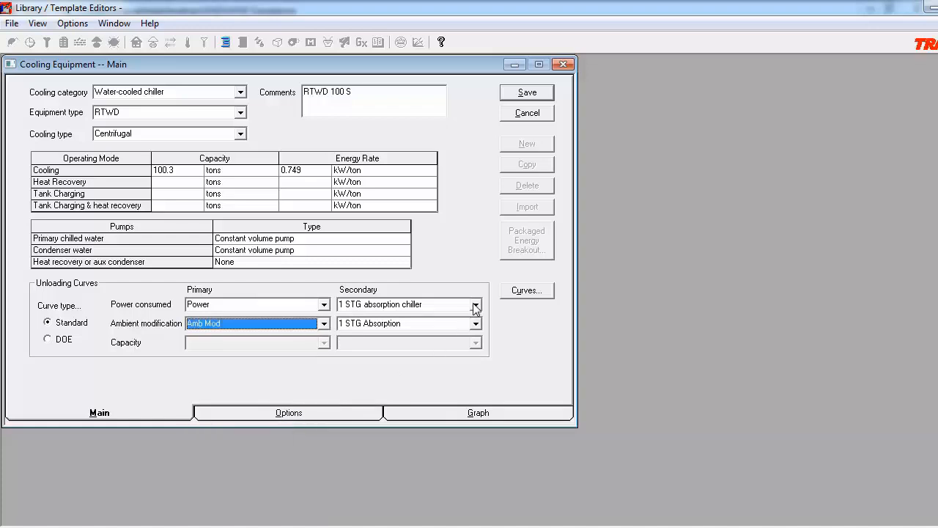
Assign the Power curve to secondary power consumed with no secondary ambient modification, and save RTWD 100 S
left_click(475, 303)
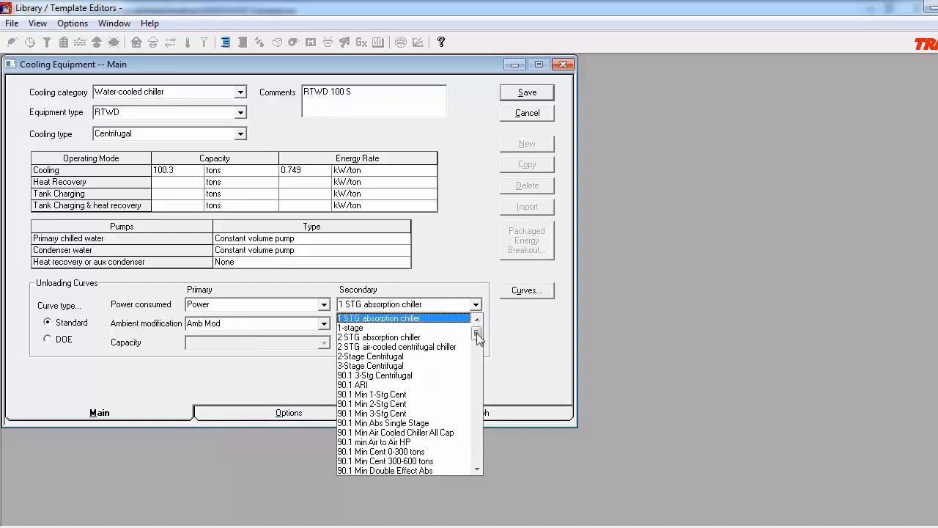
left_click(478, 336)
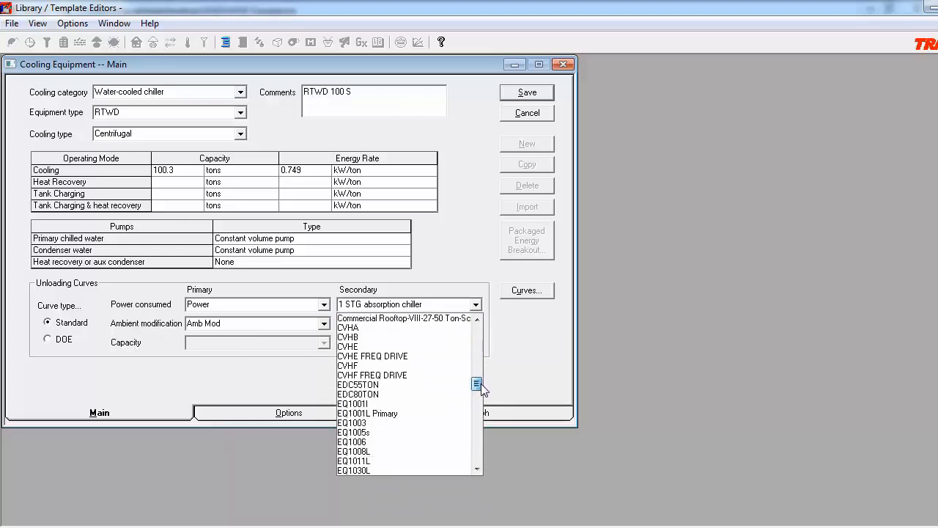
scroll("down", 3)
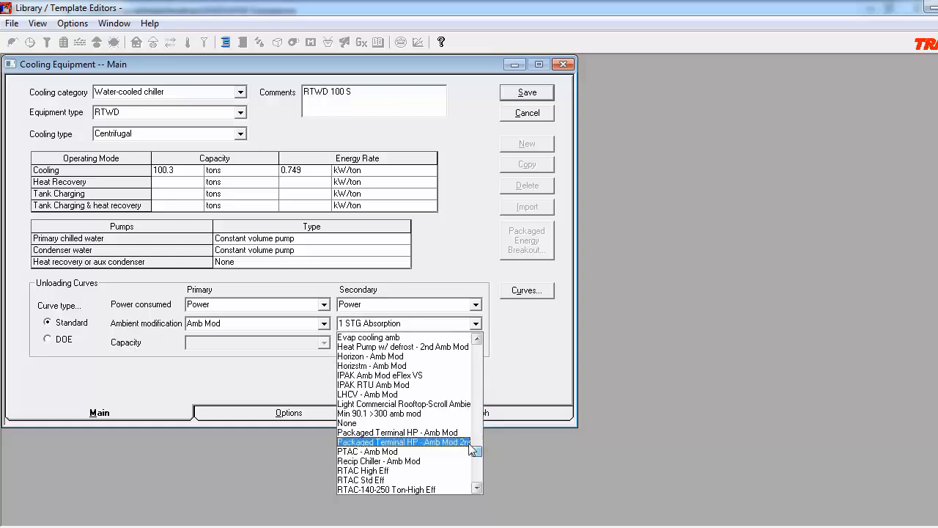
left_click(346, 422)
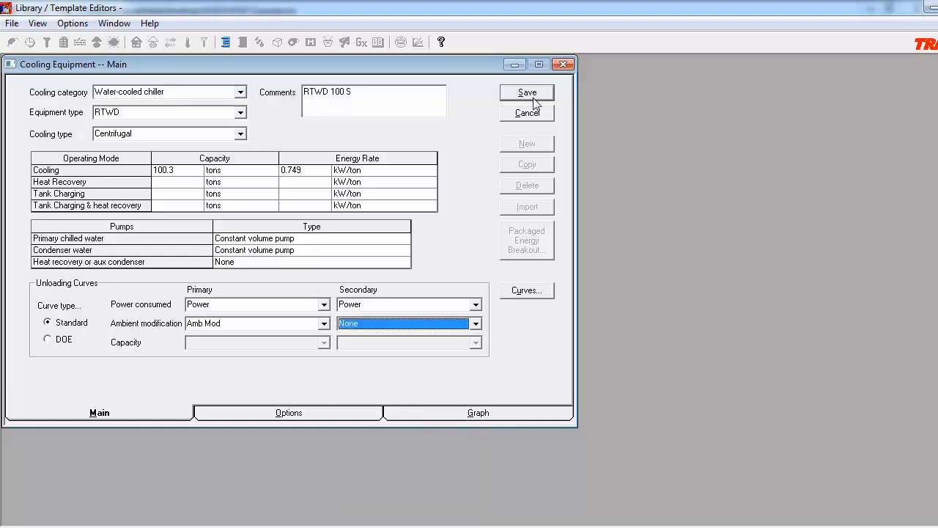
mouse_move(536, 103)
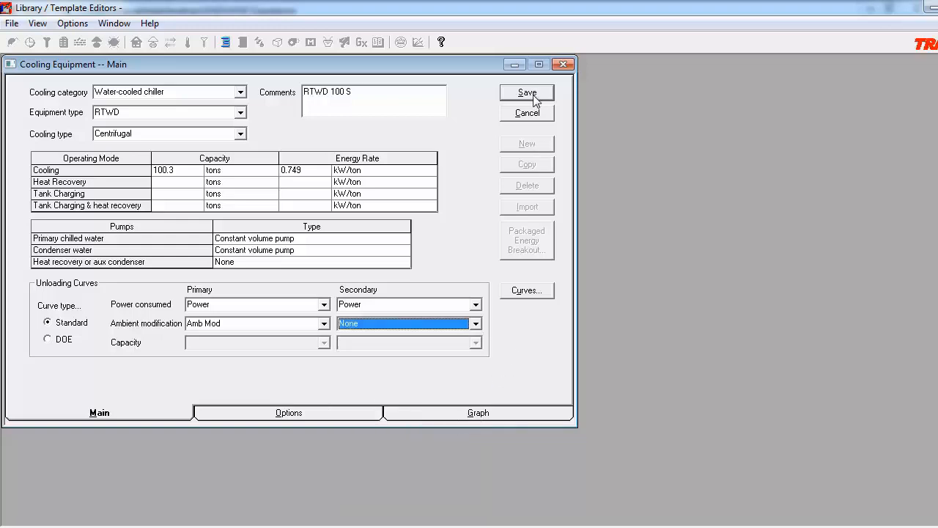
left_click(526, 92)
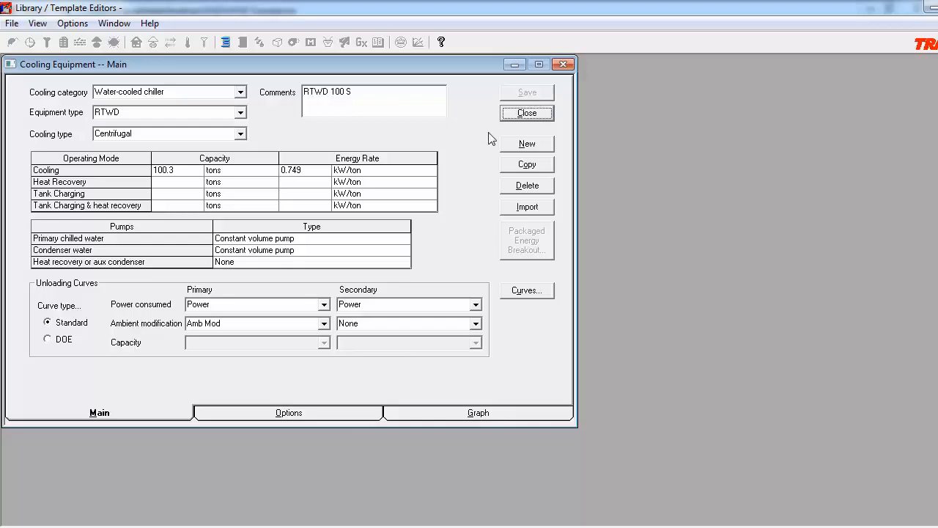
mouse_move(466, 209)
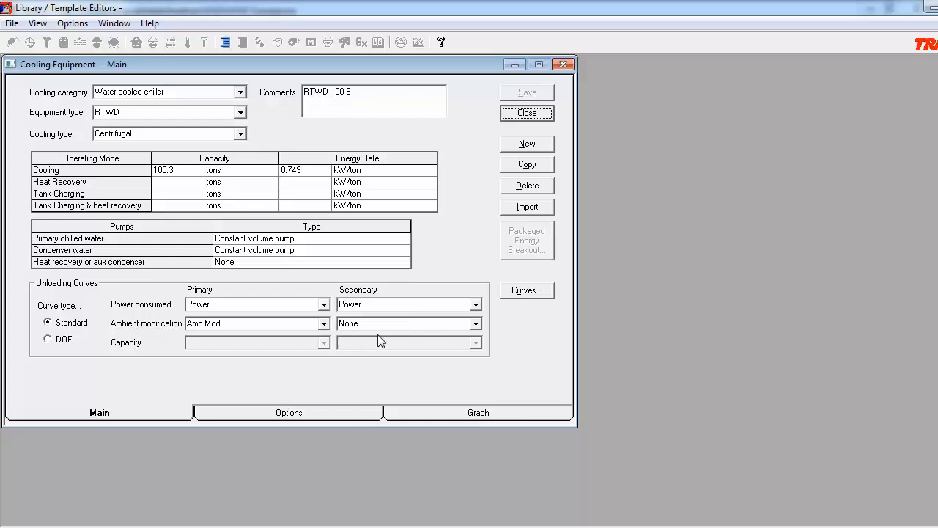
mouse_move(293, 353)
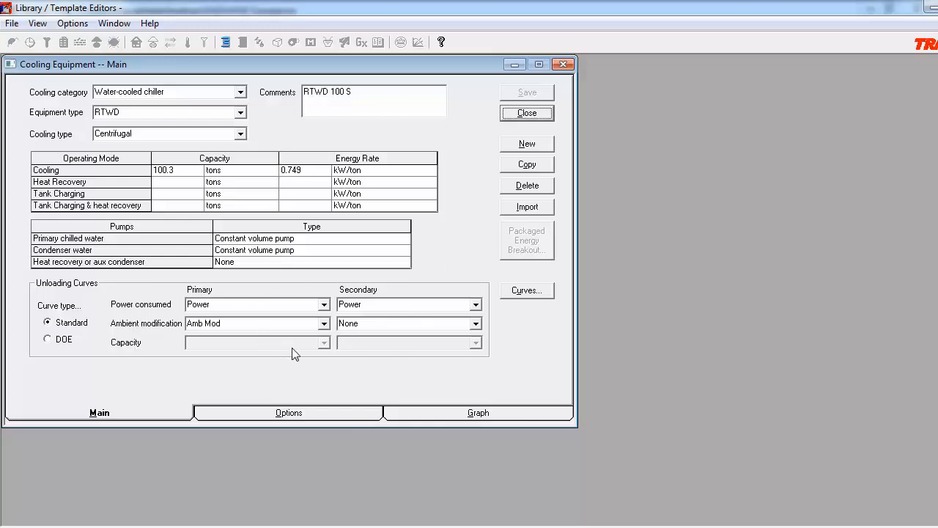